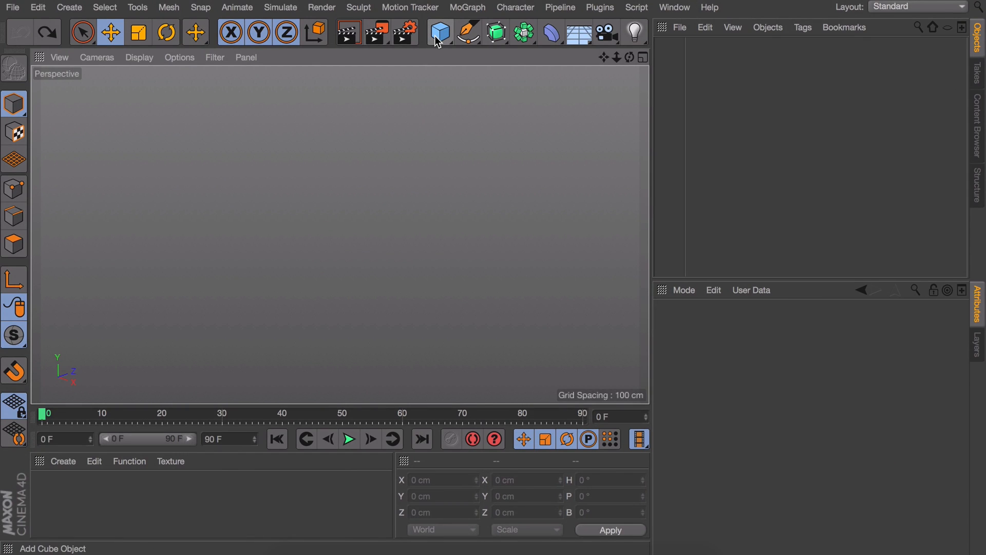
Step: Add a floor plane and a 240 cm tall post raised to stand on the floor
left_click(439, 32)
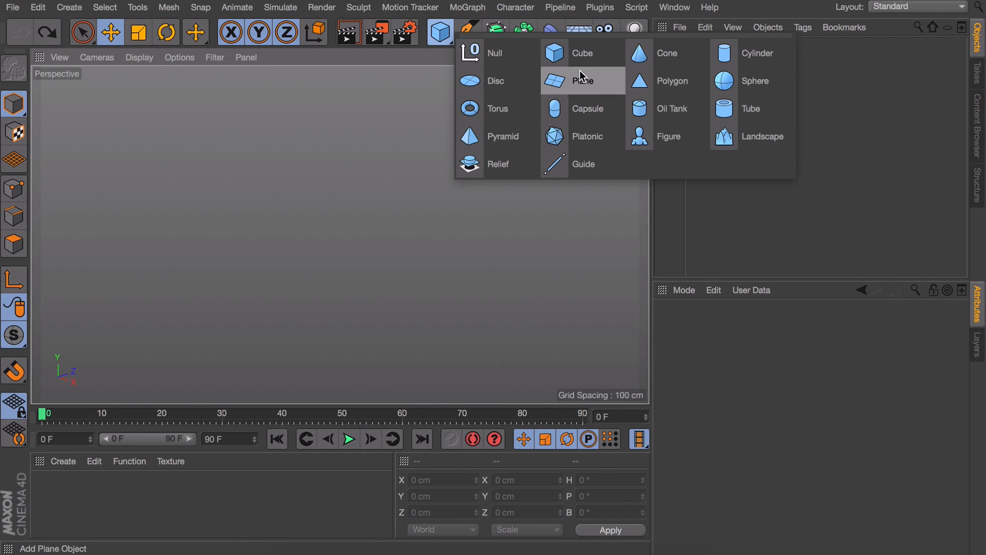
left_click(582, 81)
type("10")
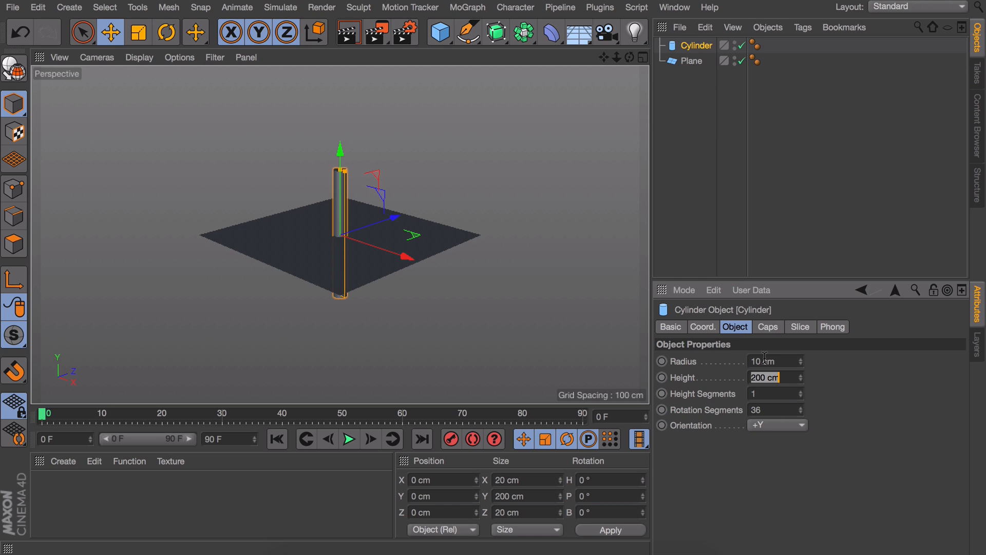
type("240")
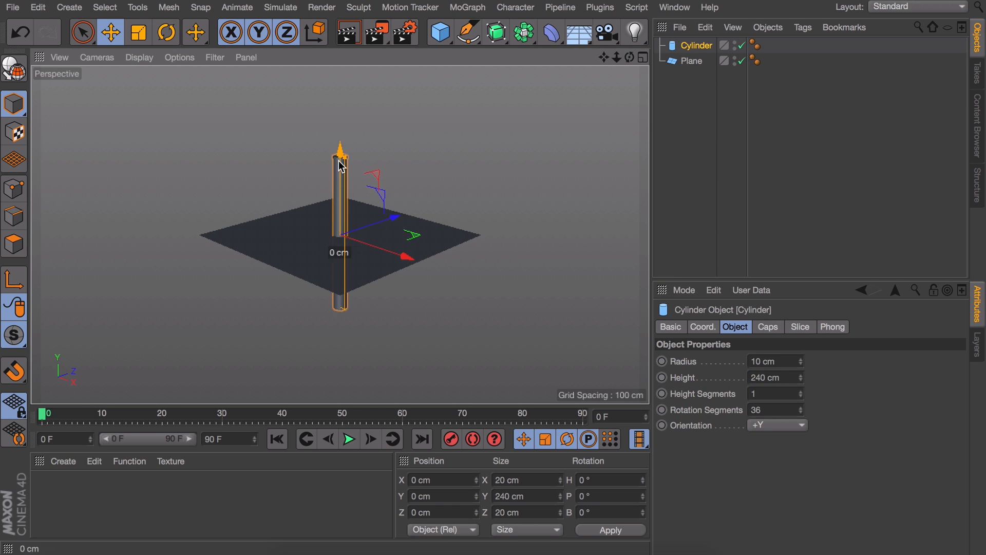
left_click_drag(340, 154, 350, 73)
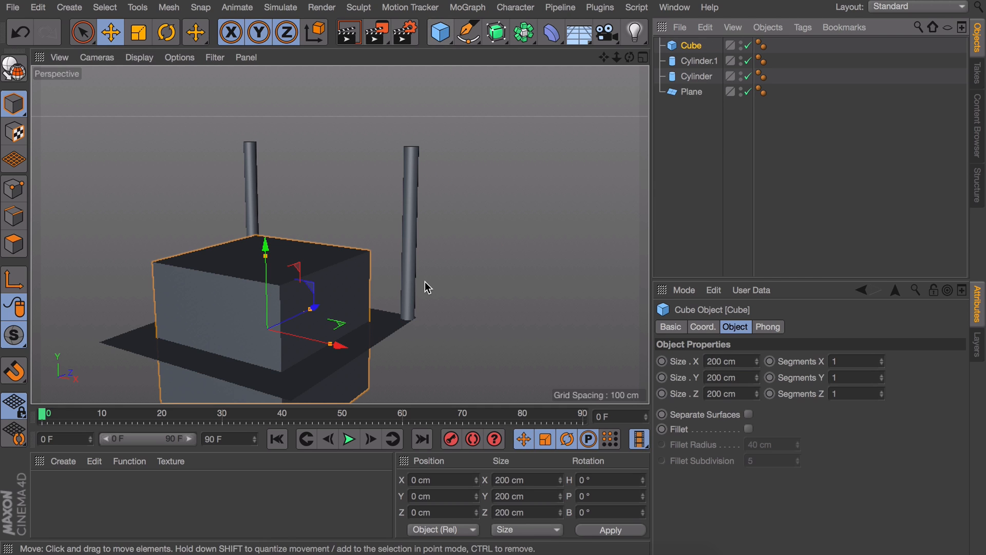
Step: Resize the cube into a 280 × 5 × 10 cm rail and move it back between the posts
left_click(725, 377)
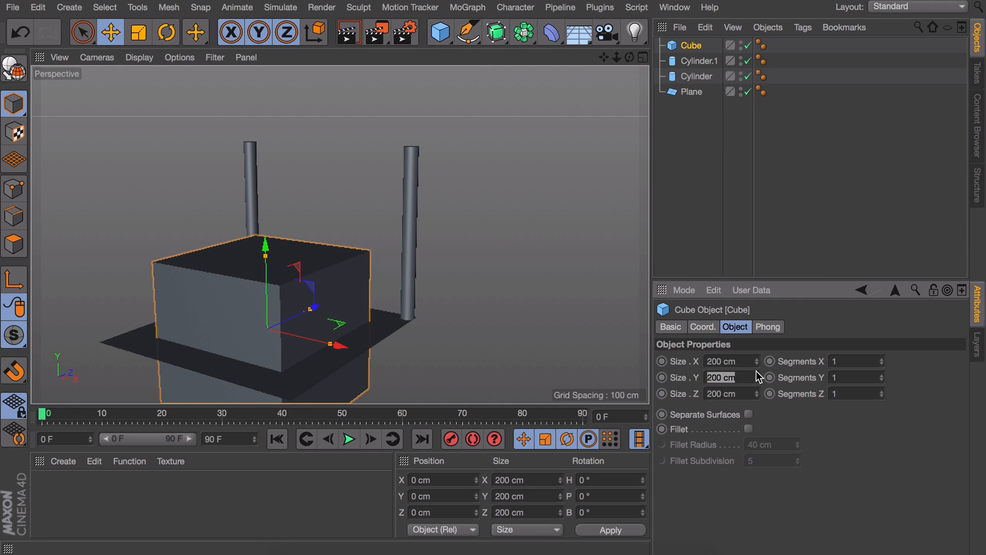
type("280 cm")
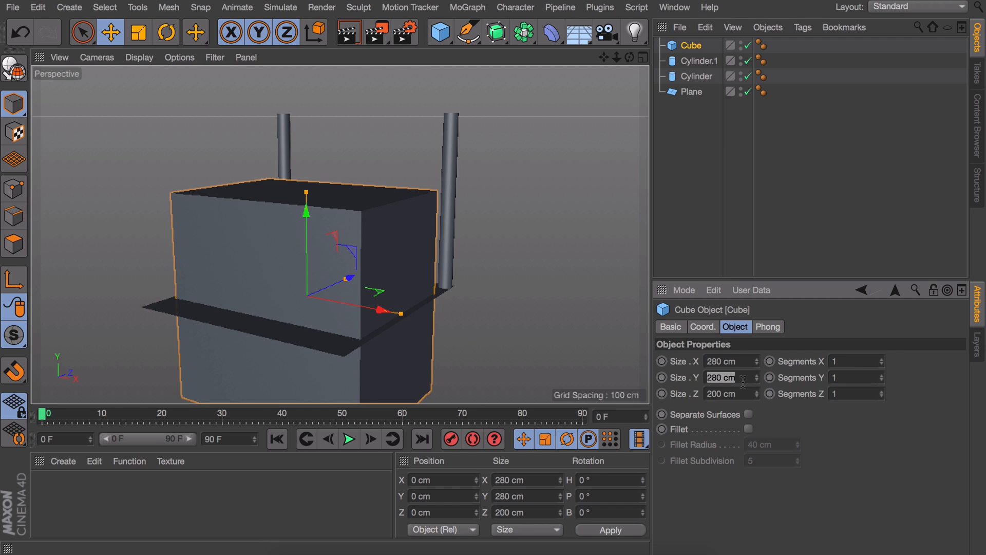
type("5 cm")
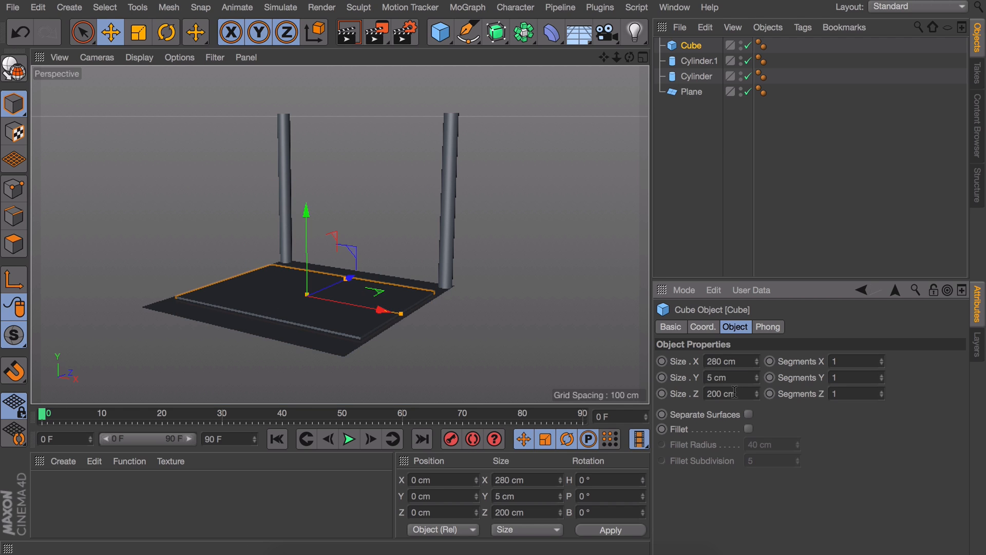
type("10 cm")
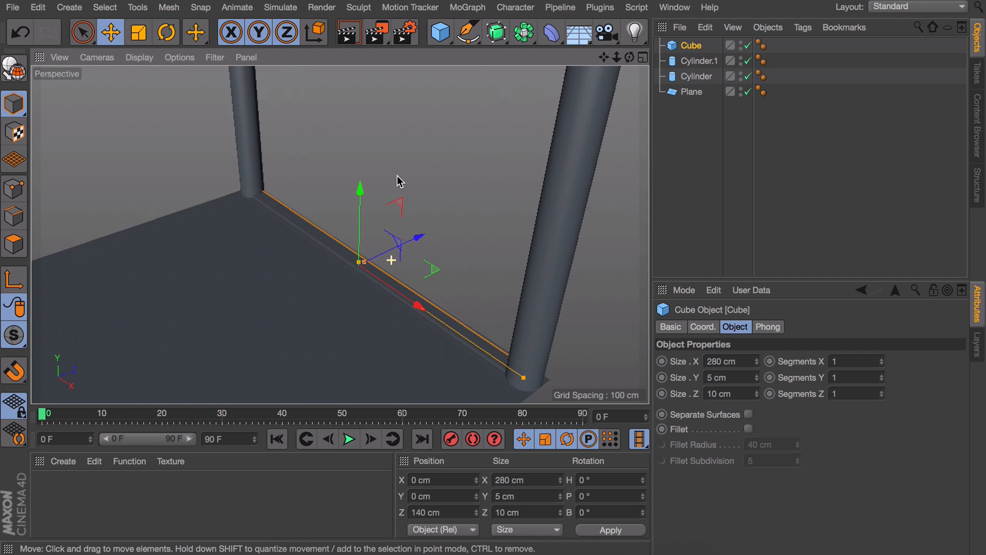
left_click_drag(359, 186, 360, 98)
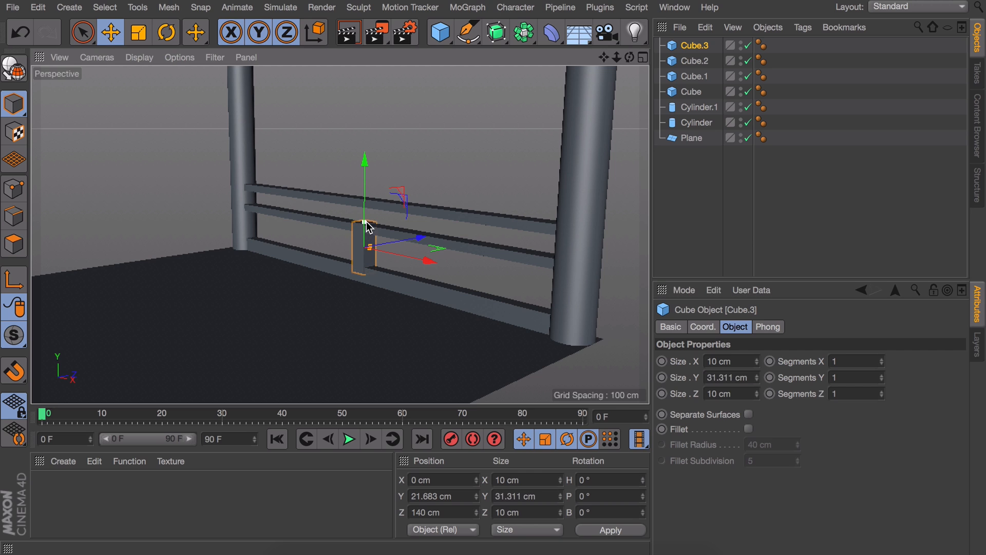
left_click(687, 219)
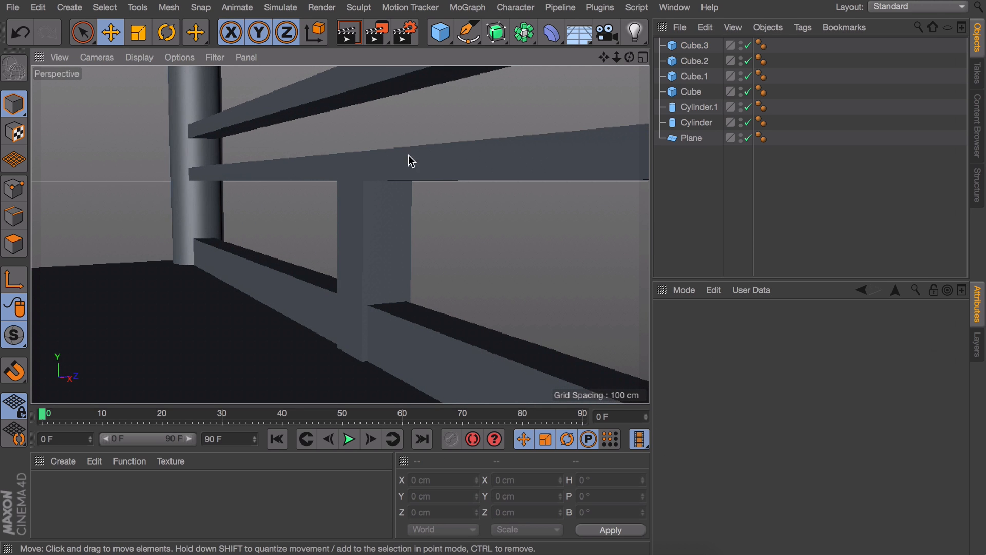
left_click_drag(409, 160, 401, 282)
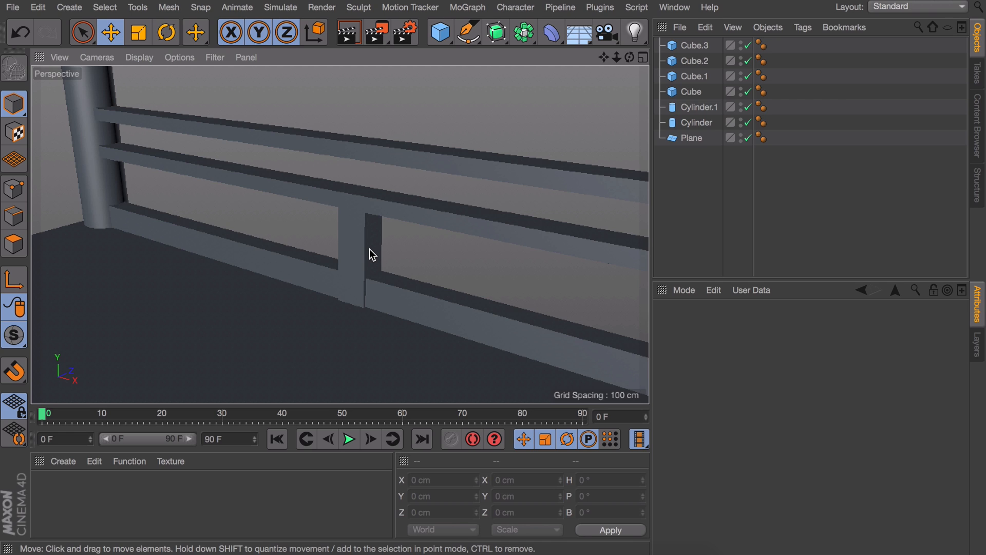
left_click_drag(371, 254, 457, 260)
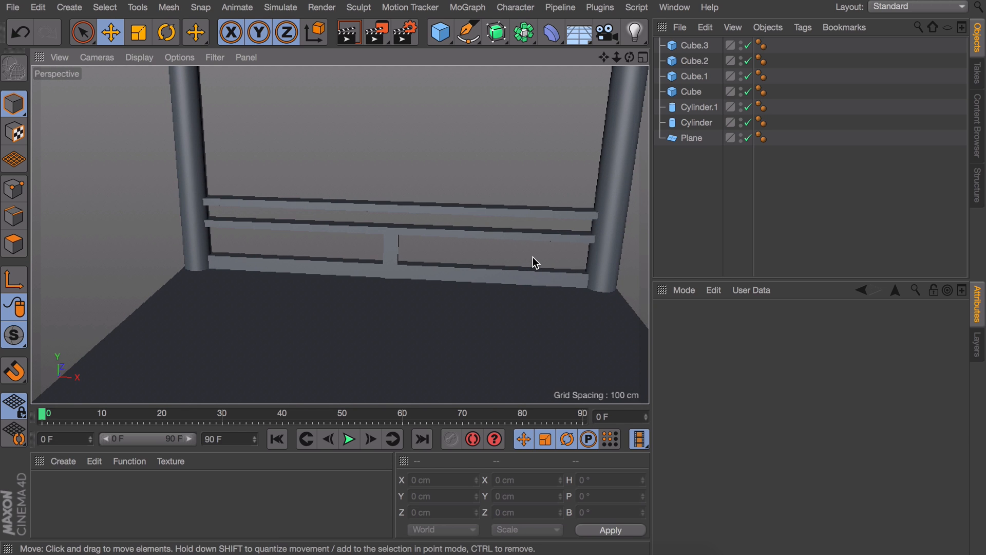
Step: Wrap the small block in a MoGraph Cloner set to Grid Array with 7 clones along the row
left_click(467, 7)
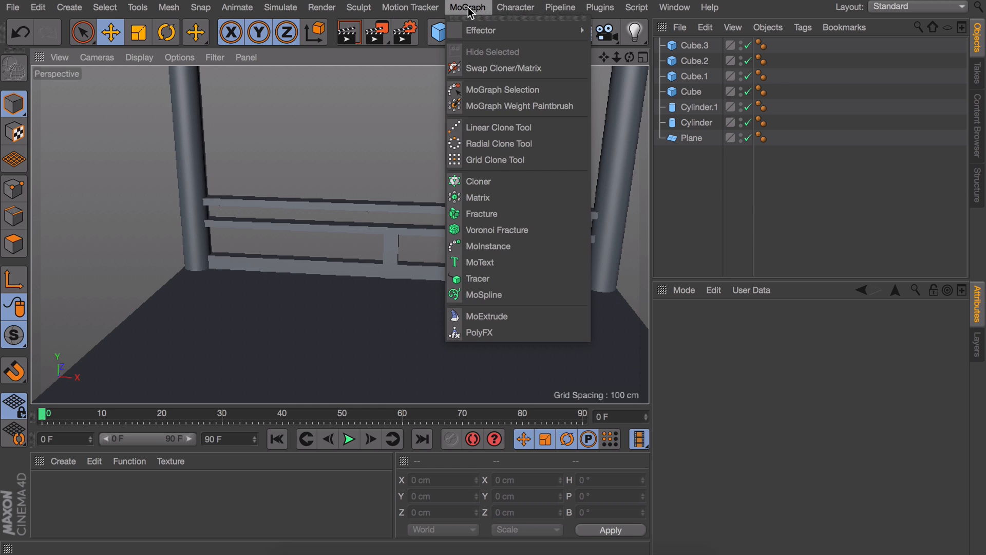
mouse_move(465, 182)
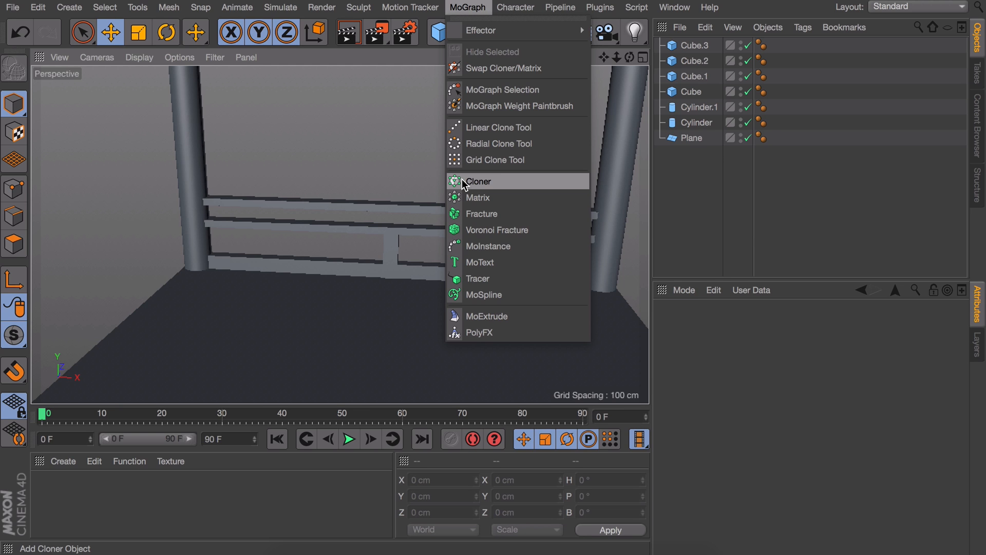
left_click(478, 180)
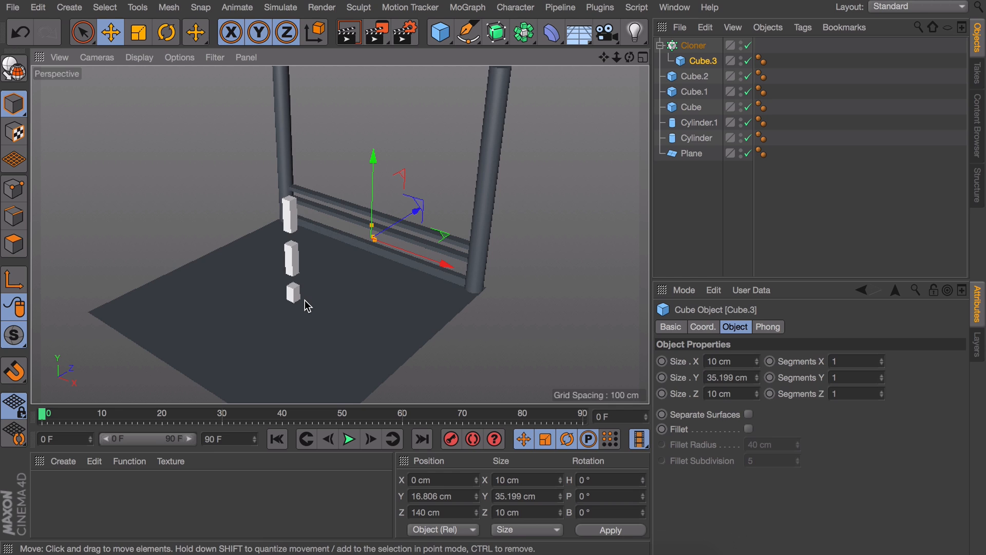
left_click(694, 45)
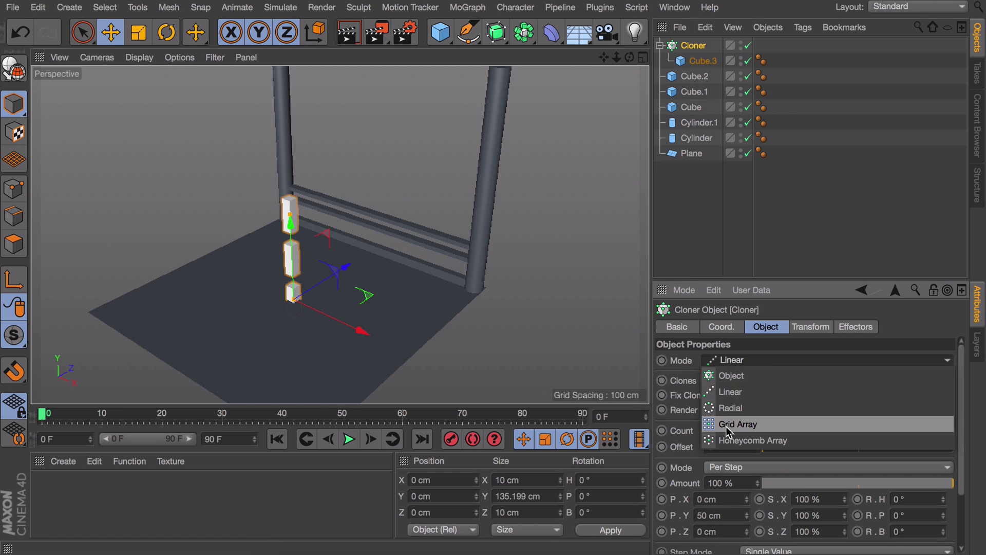
left_click(737, 424)
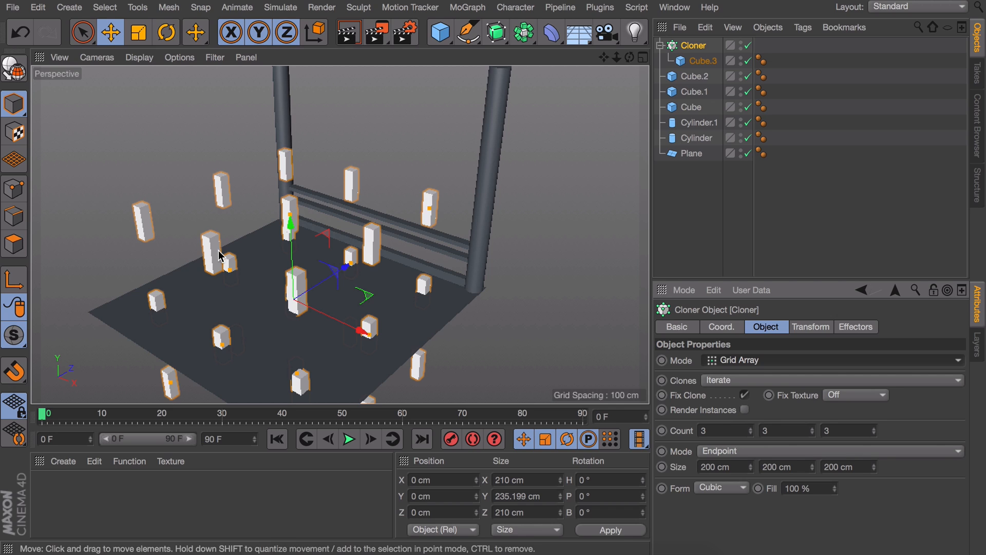
mouse_move(815, 437)
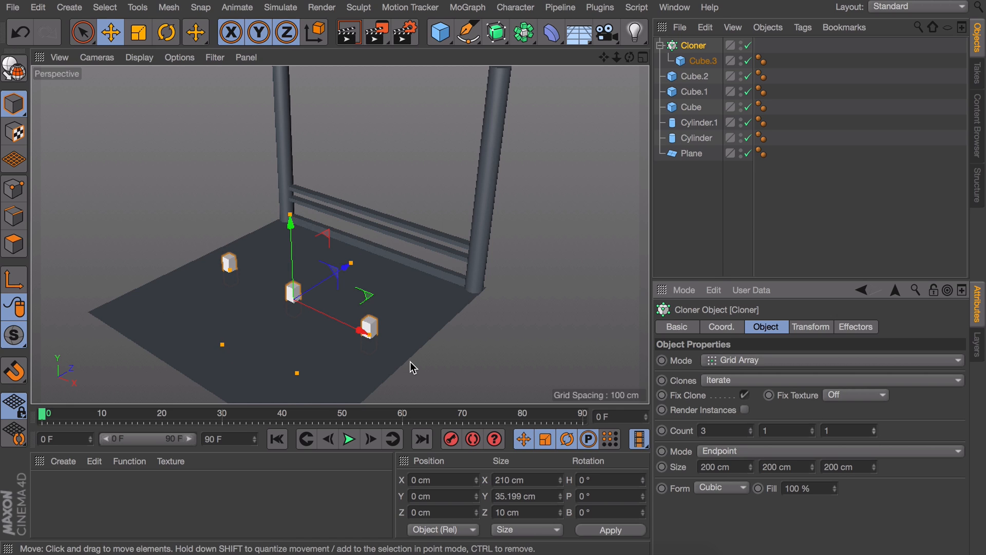
mouse_move(750, 436)
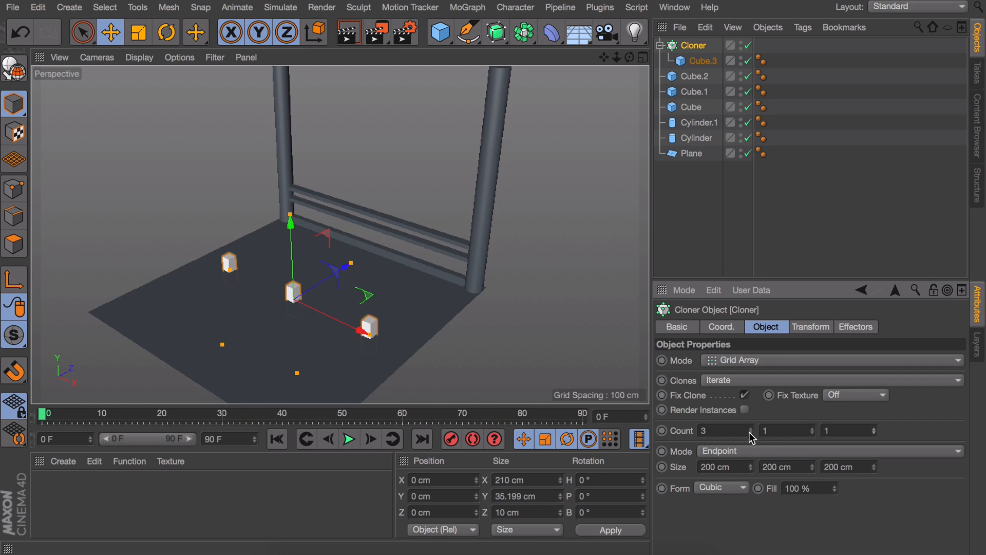
left_click(720, 466)
type("300")
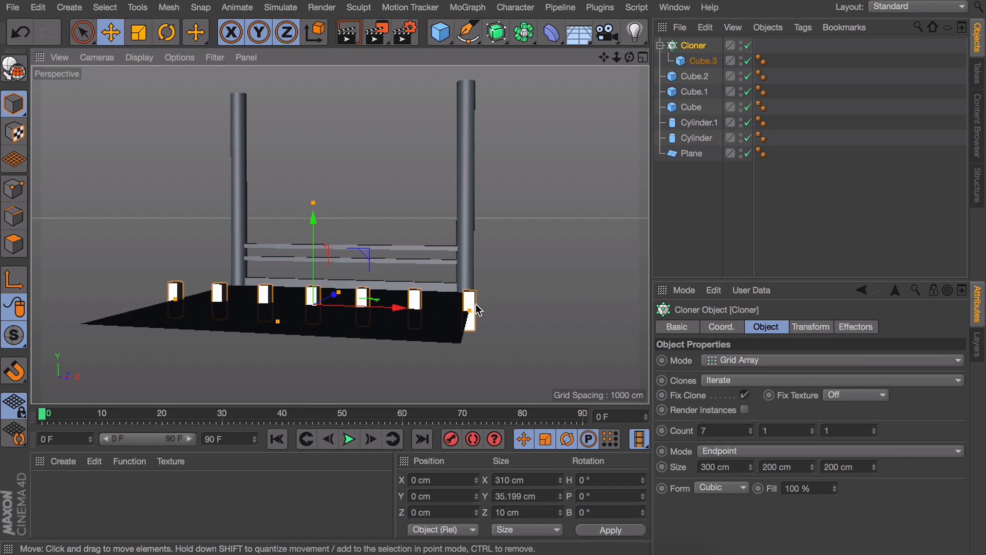
mouse_move(487, 303)
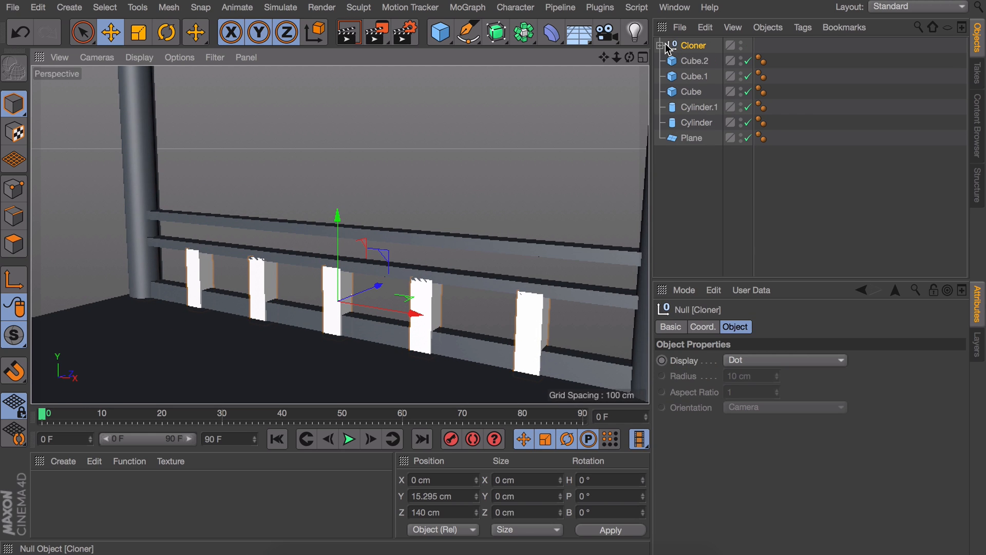
Step: Expand the Cloner group and extrude the tops of Cube.3 2 and Cube.3 4 upward
left_click(662, 45)
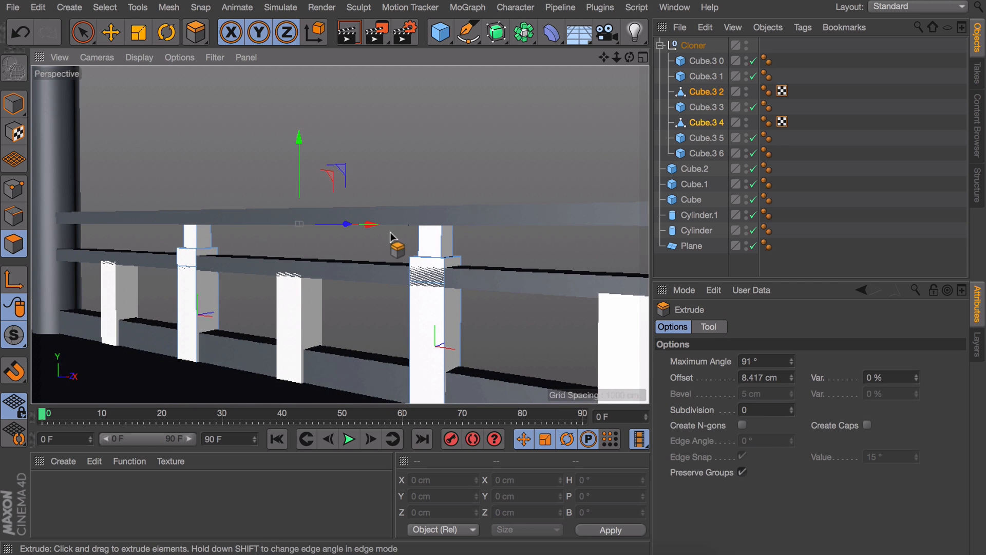
left_click(109, 30)
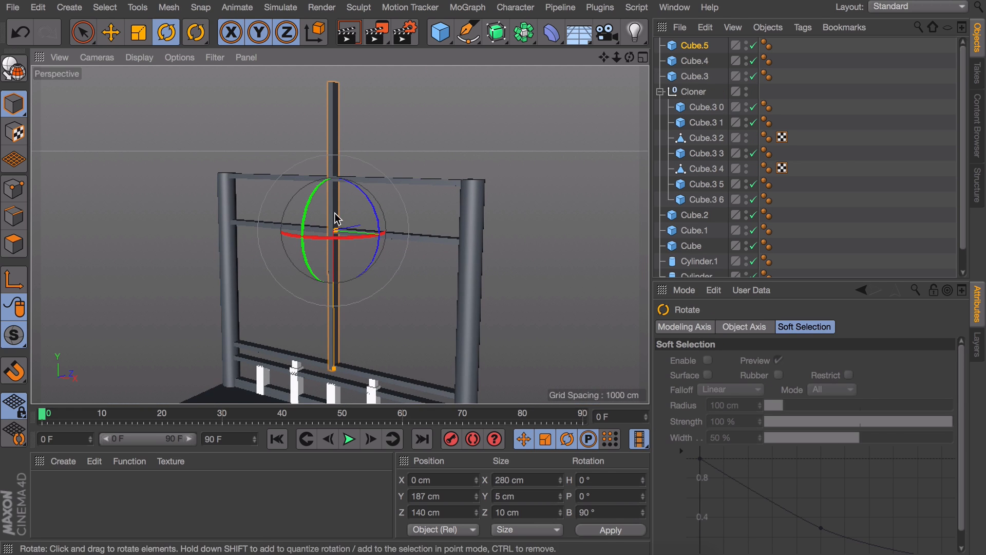
Step: Rotate the new bar Cube.5 90° on B so it stands upright in the frame
left_click(108, 30)
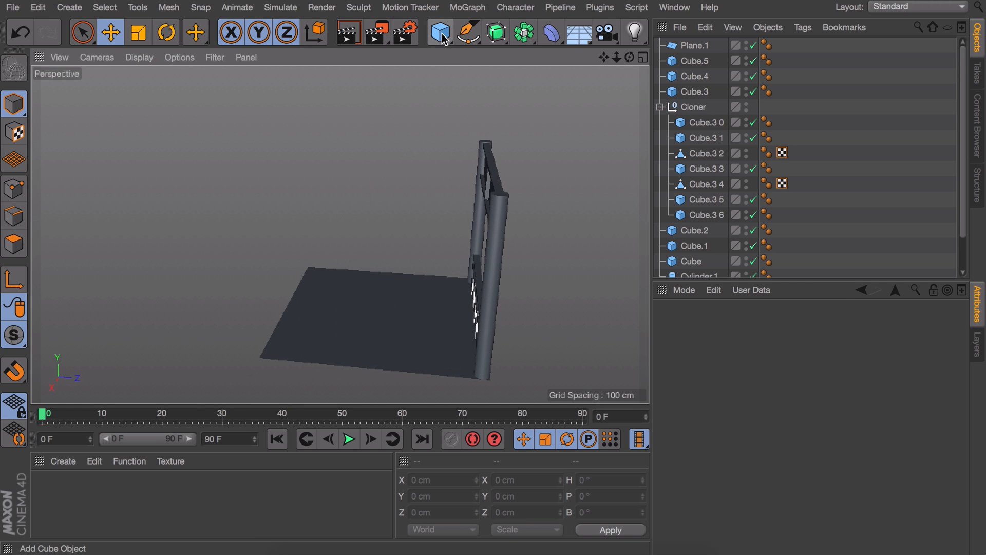
Step: Build the second side with square corner posts and upper cross rails at Z -140
left_click(440, 32)
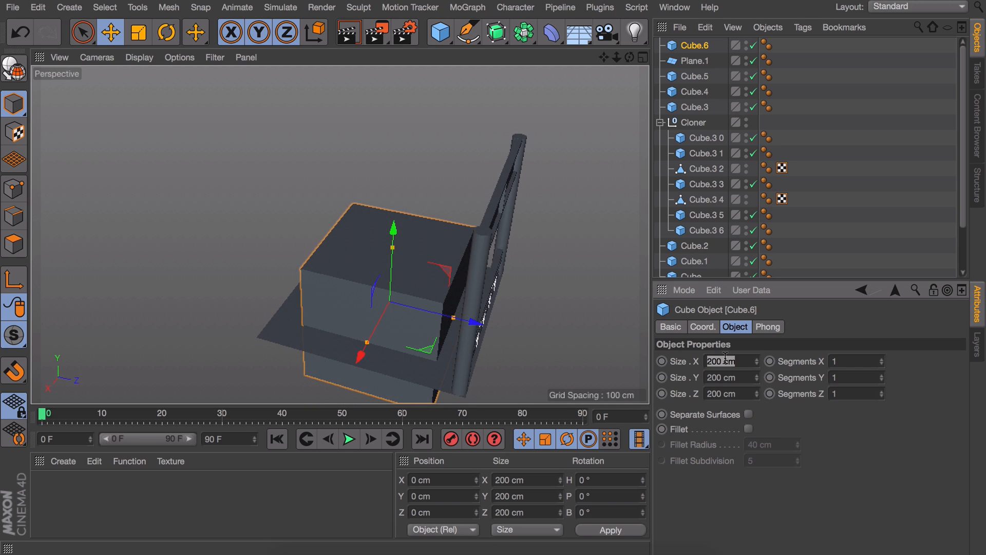
left_click(483, 252)
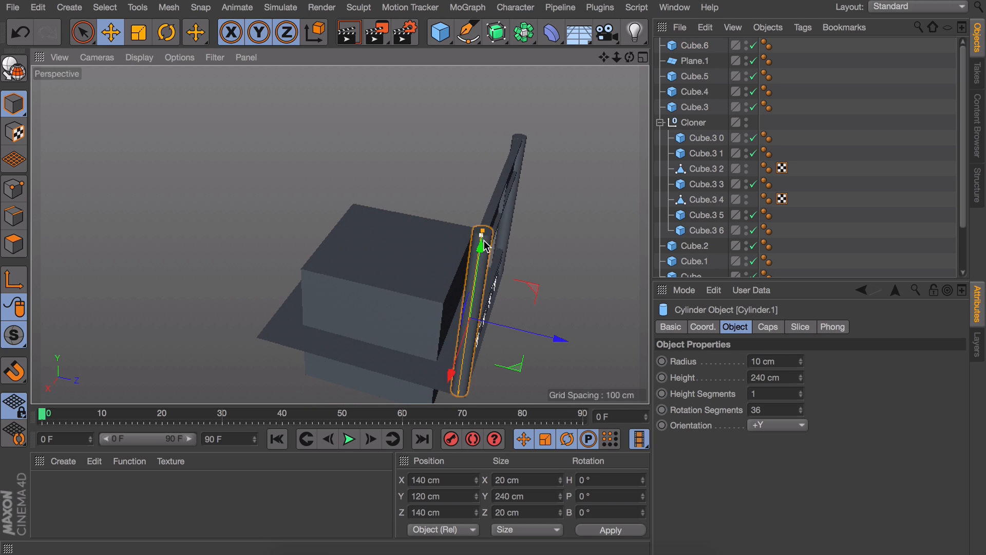
left_click(697, 46)
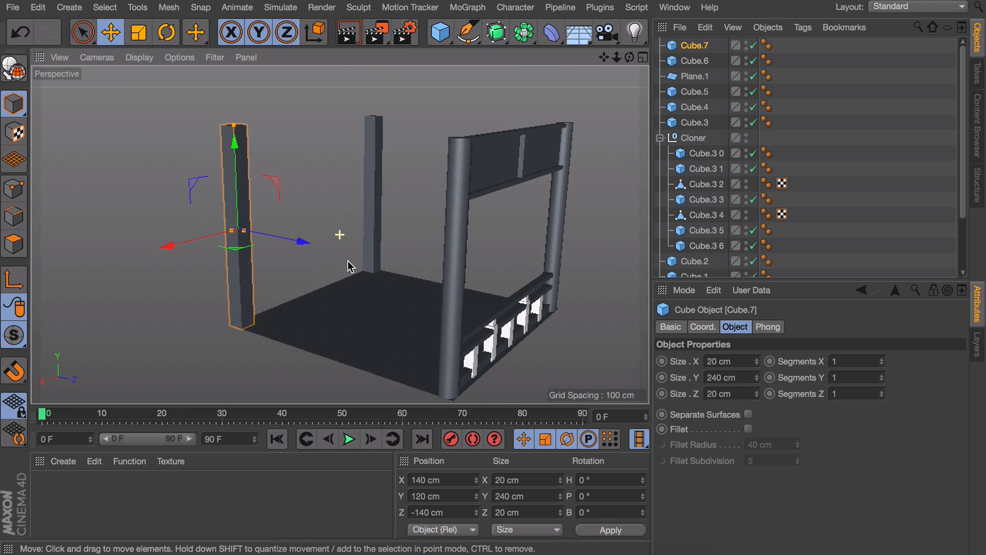
left_click(695, 107)
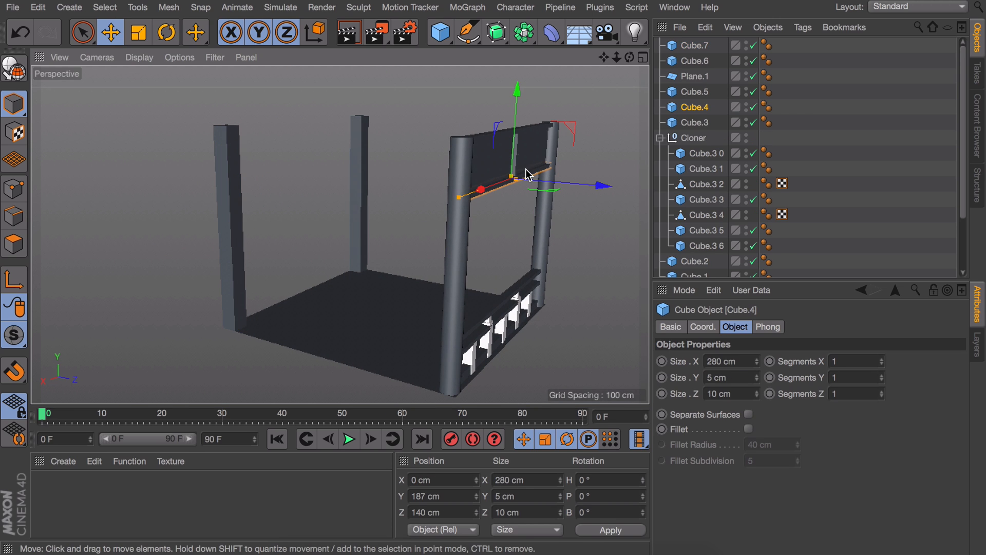
left_click(698, 76)
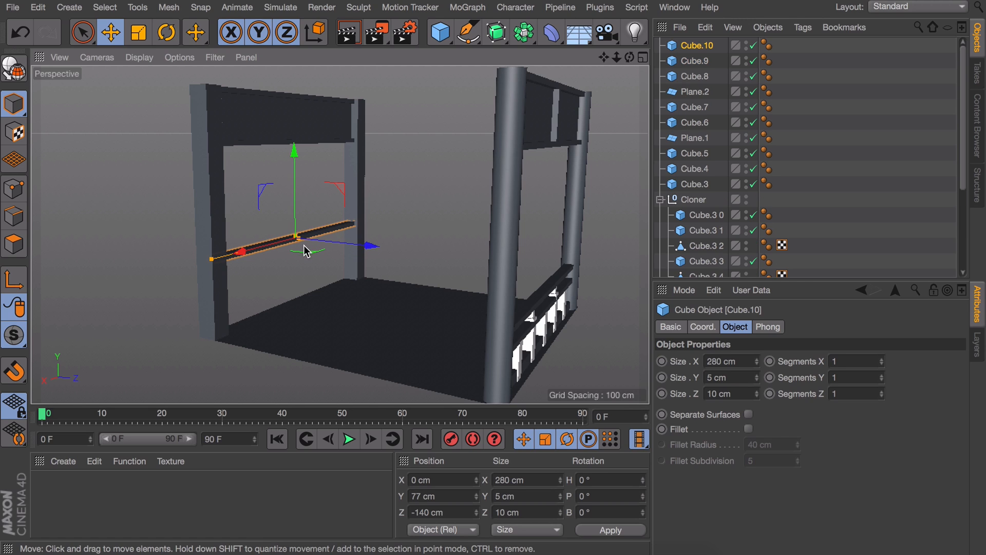
mouse_move(301, 251)
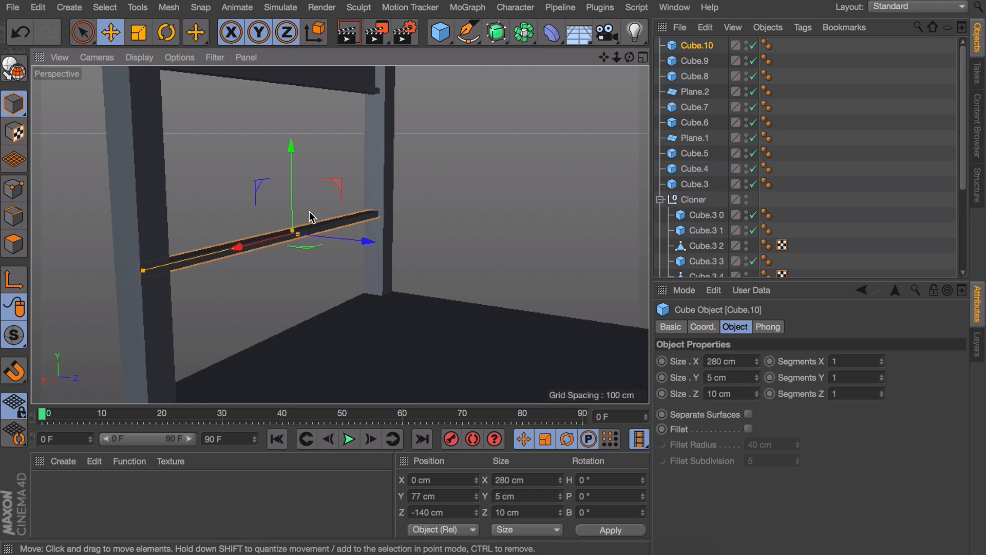
mouse_move(329, 258)
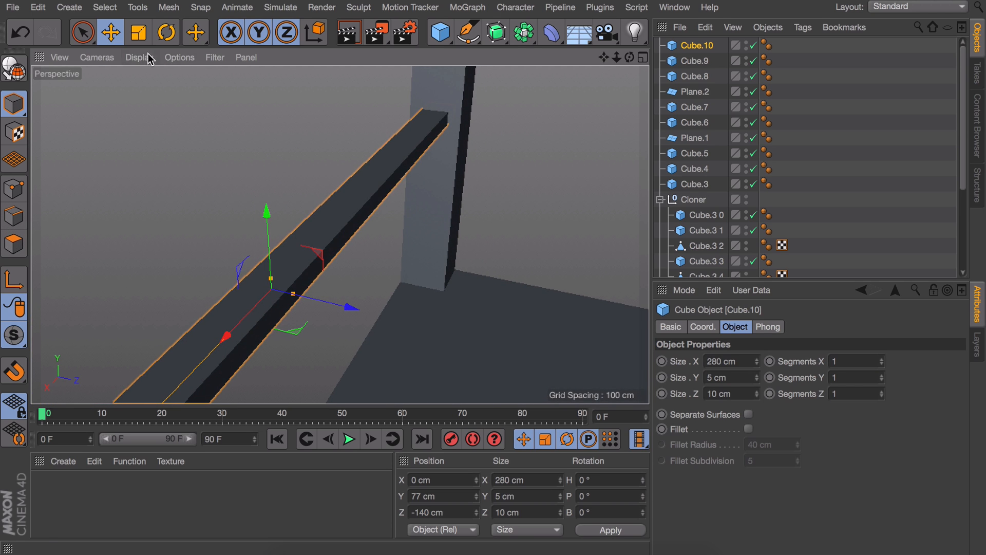
Step: Switch the viewport display to Gouraud Shading (Lines)
left_click(139, 57)
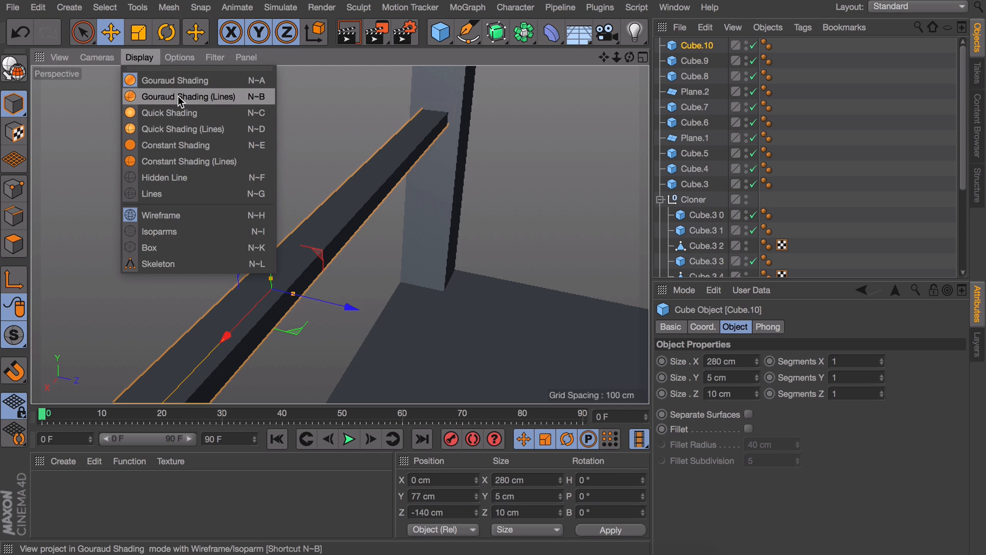
left_click(179, 96)
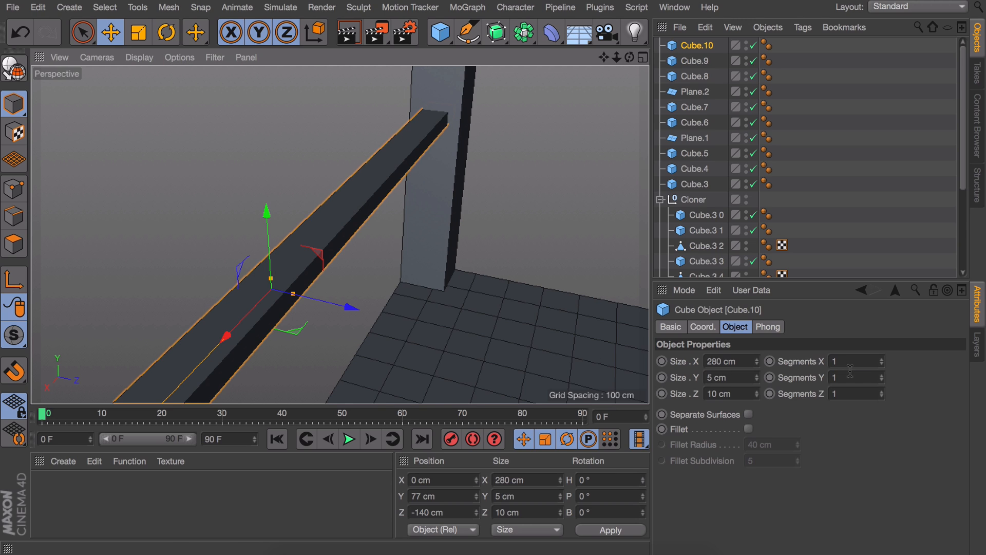
mouse_move(885, 360)
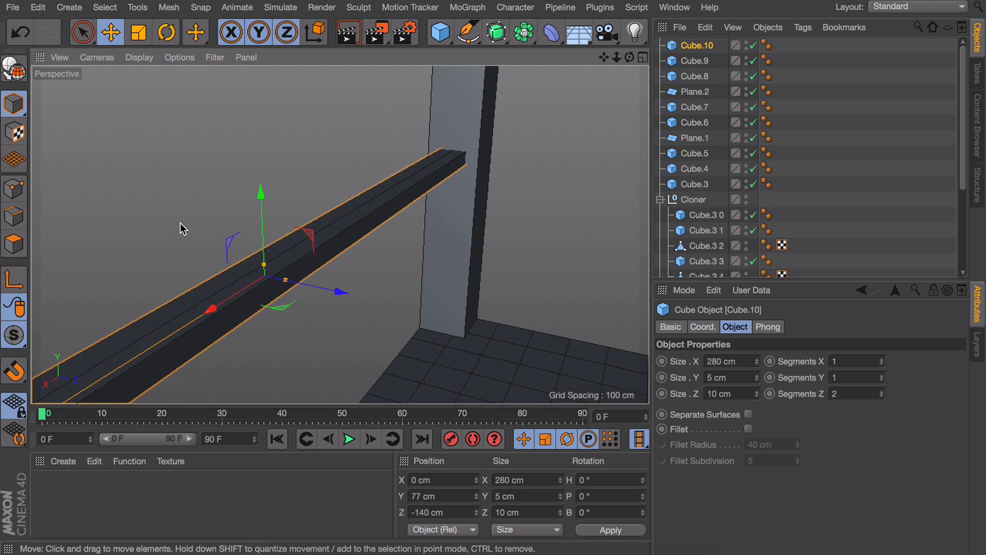
Step: Make the rail Cube.10 with 2 Z segments an editable polygon object
left_click(12, 242)
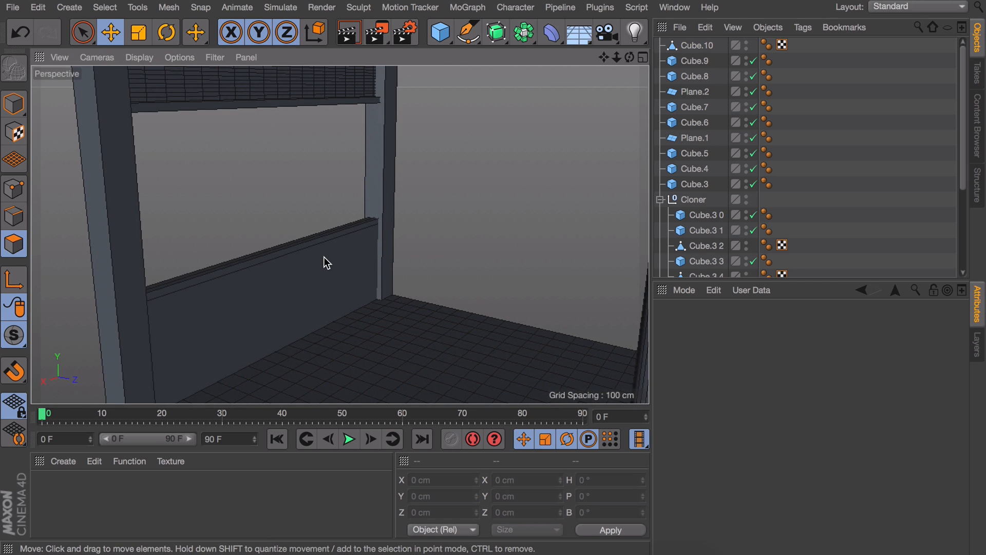
left_click(697, 45)
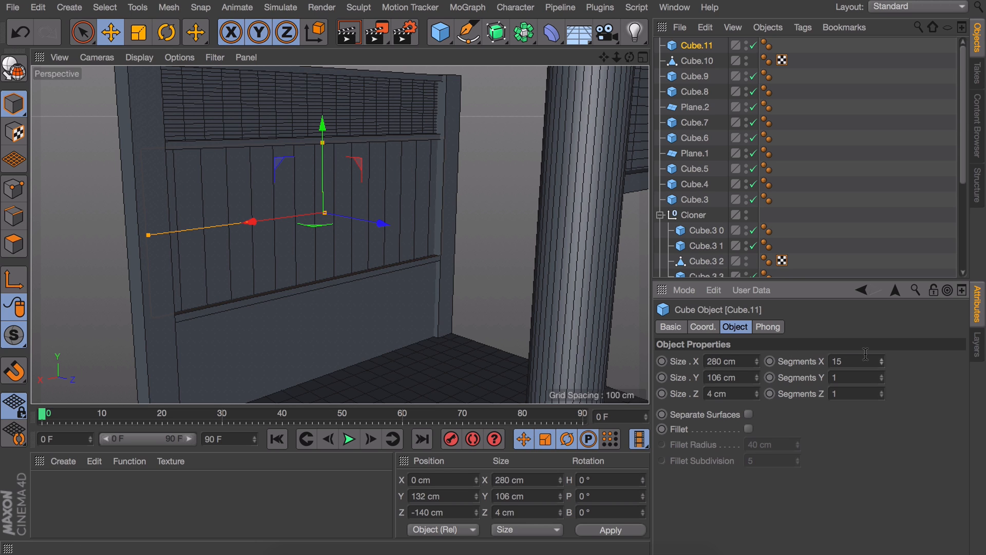
Step: Give the 280 × 106 × 4 cm panel Cube.11 5 Y segments
type("5")
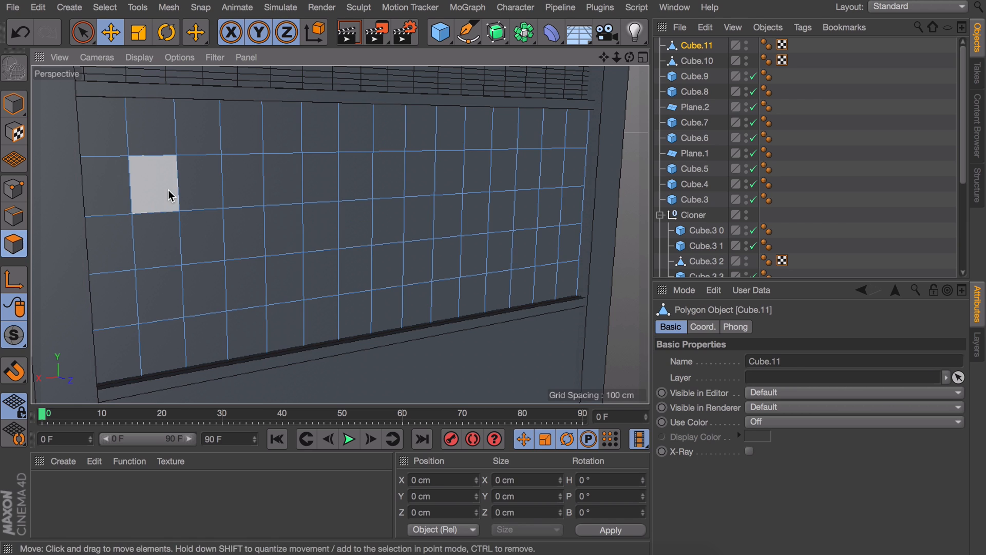
Step: Inset all of the panel's grid faces with Extrude Inner at about 1.4 cm offset
left_click(85, 32)
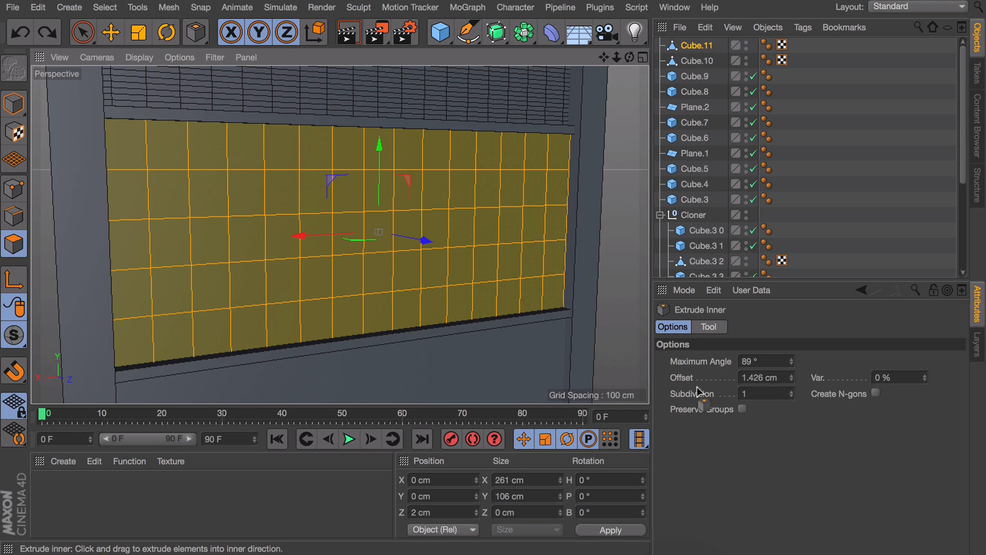
mouse_move(759, 438)
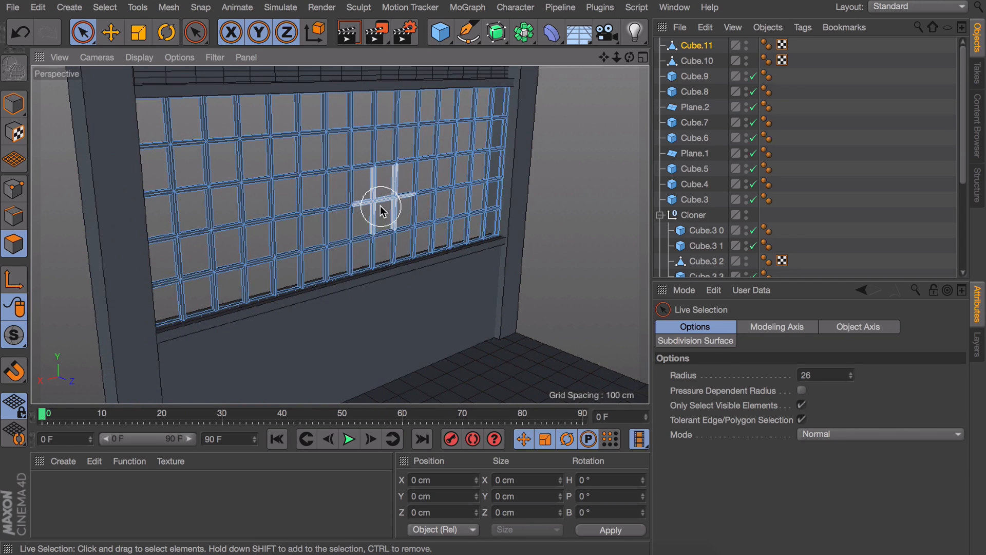
Step: Switch to the Move tool and add Plane.3 behind the lattice panel
left_click(111, 32)
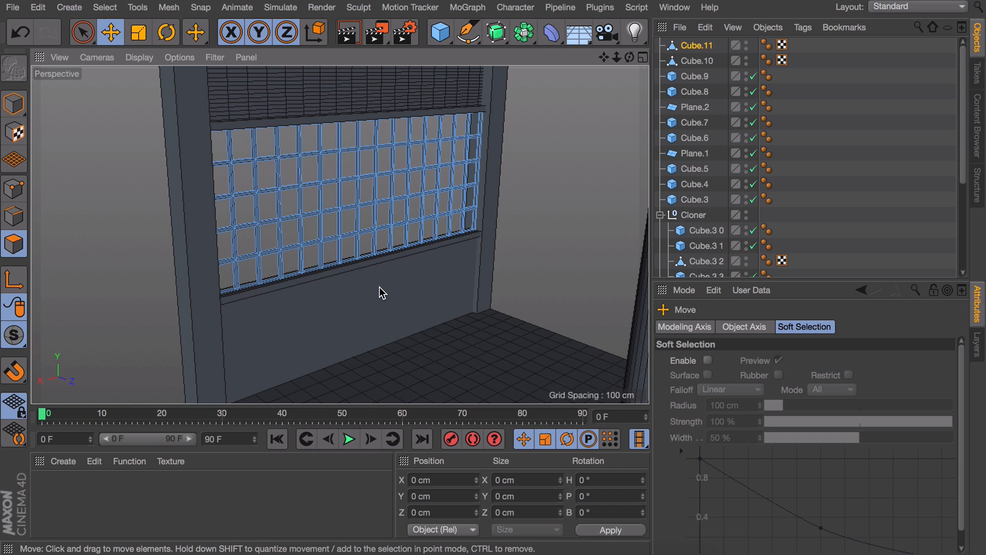
mouse_move(377, 285)
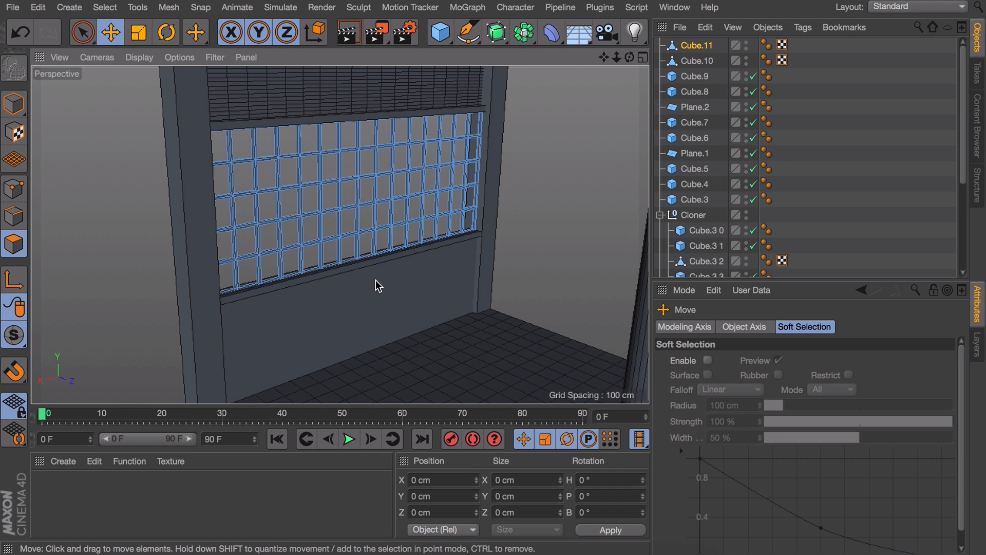
left_click(695, 61)
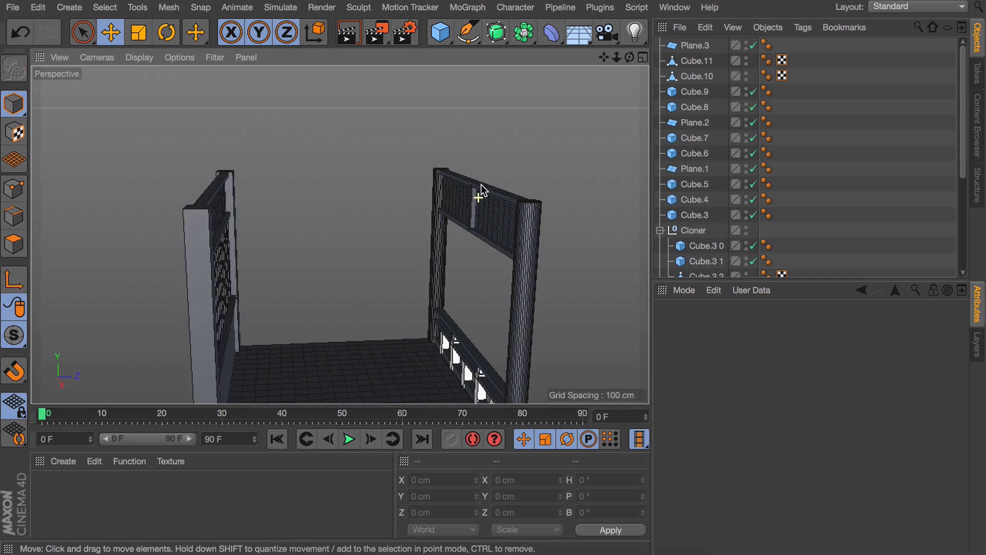
Step: Wrap the top rail Cube.3 in a new Cloner.1 set to Grid Array with count 1, 1, 4
left_click(694, 215)
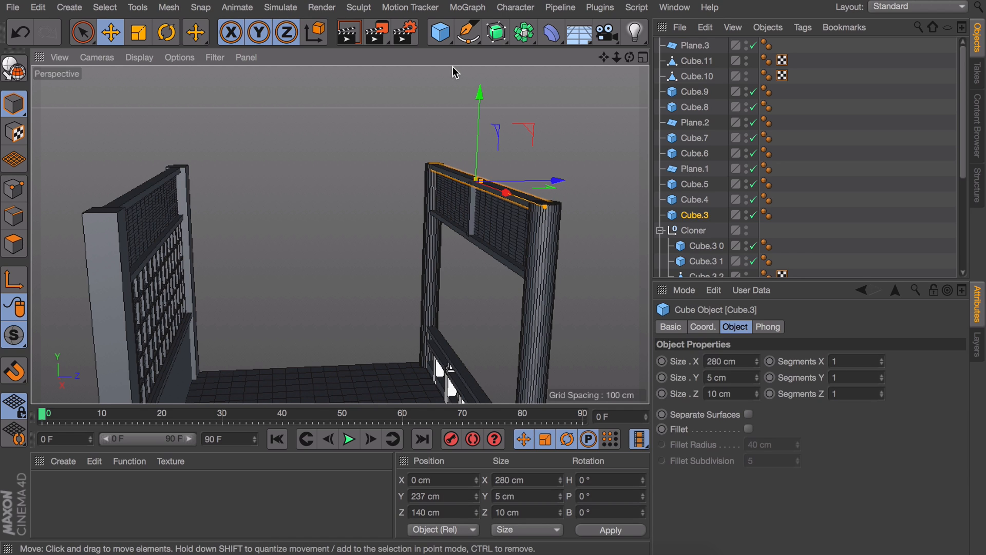
left_click(467, 7)
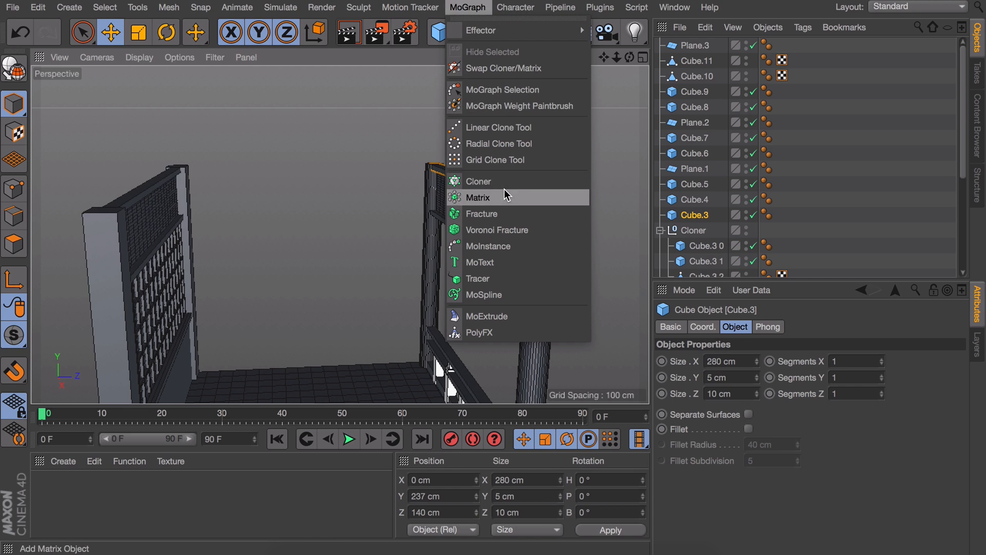
left_click(478, 197)
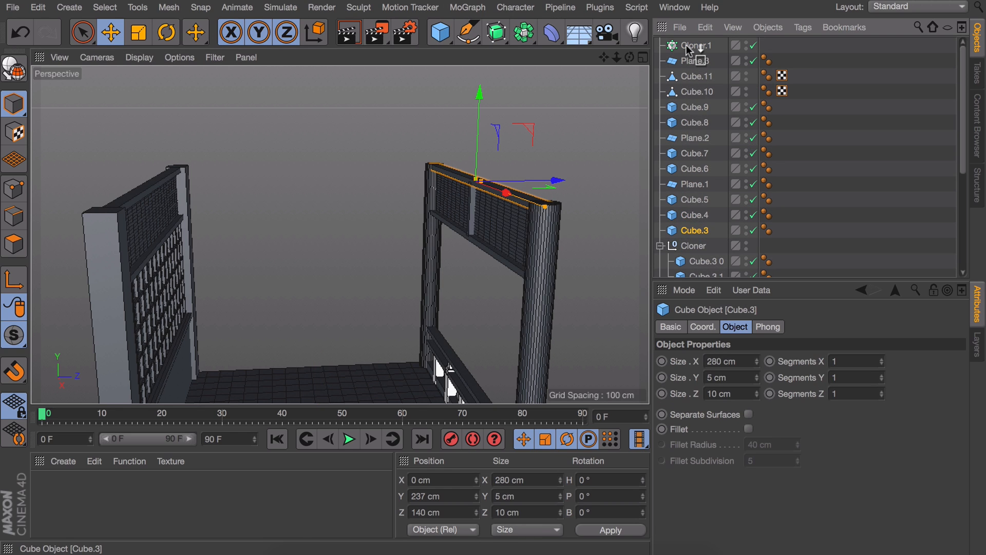
left_click(691, 45)
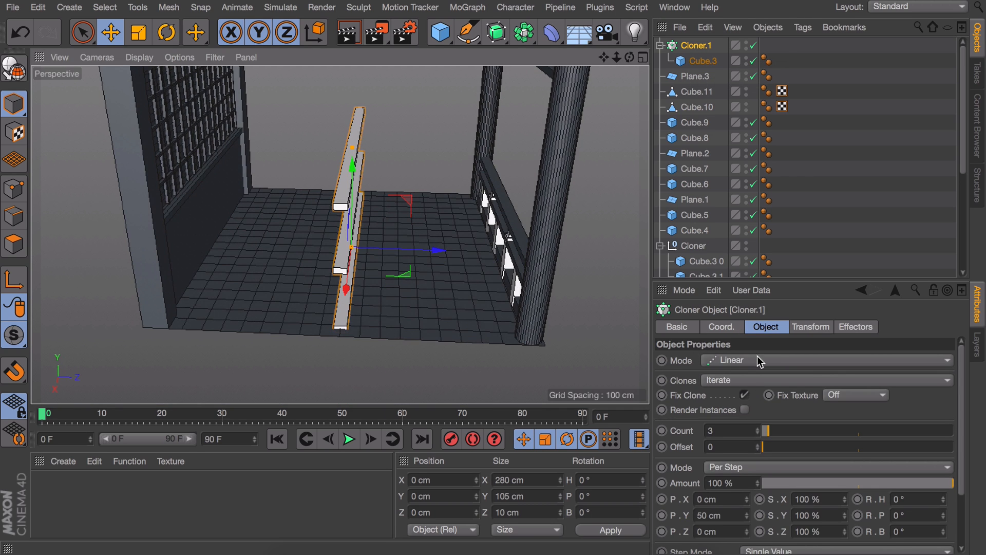
left_click(828, 360)
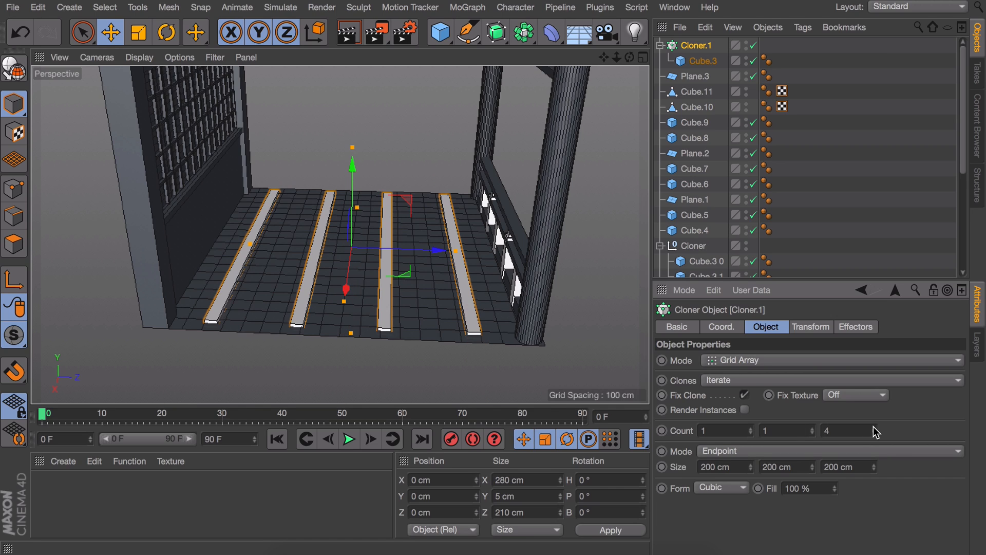
Step: Spread the grid clones about 300 cm along Z and raise the rails to the top as ceiling beams
type("300")
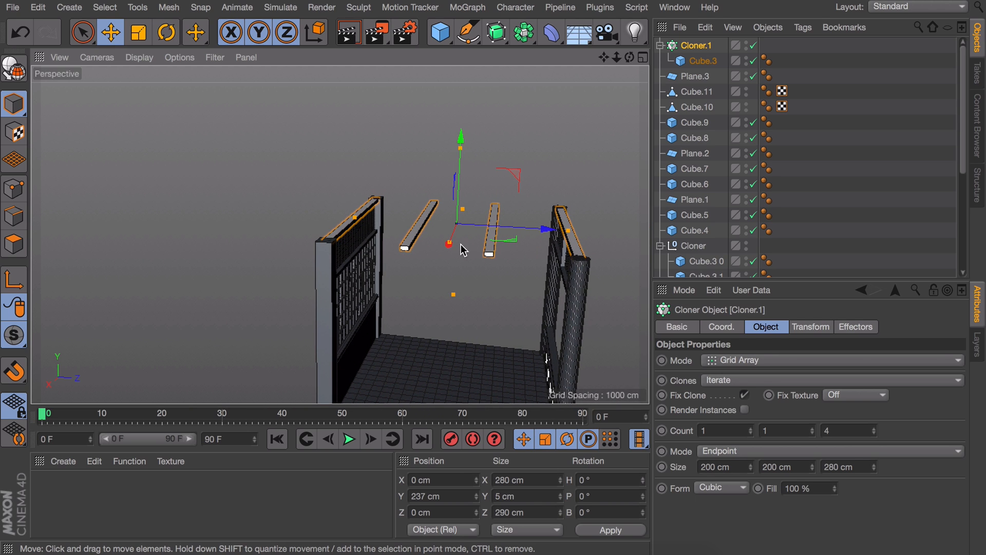
left_click(869, 430)
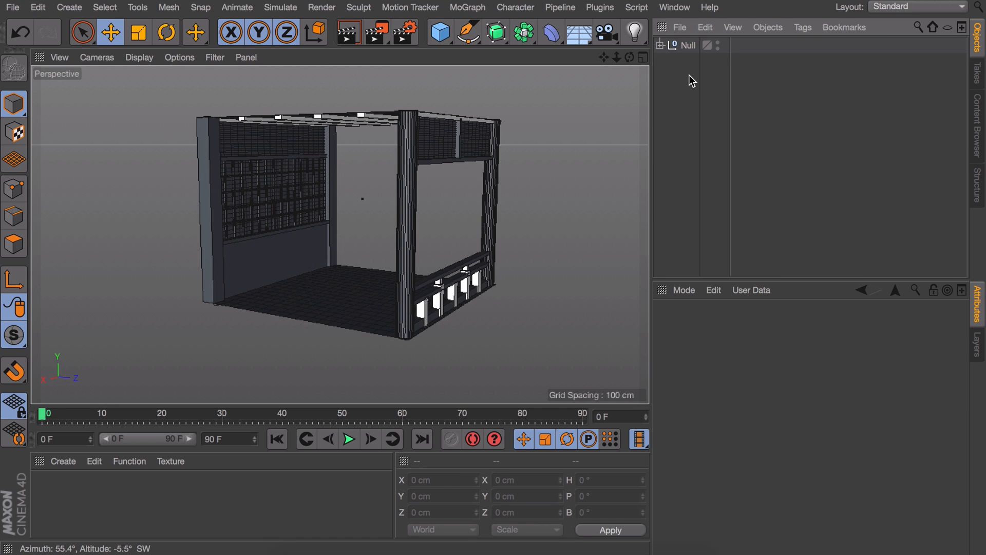
mouse_move(677, 65)
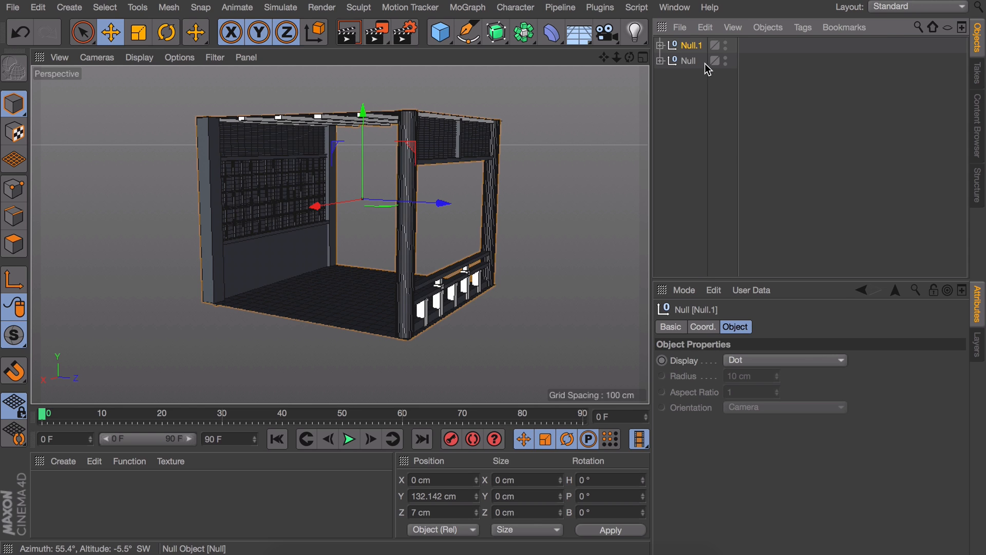
Step: Select the window lattice cube inside Null.1 to work on it
left_click(694, 125)
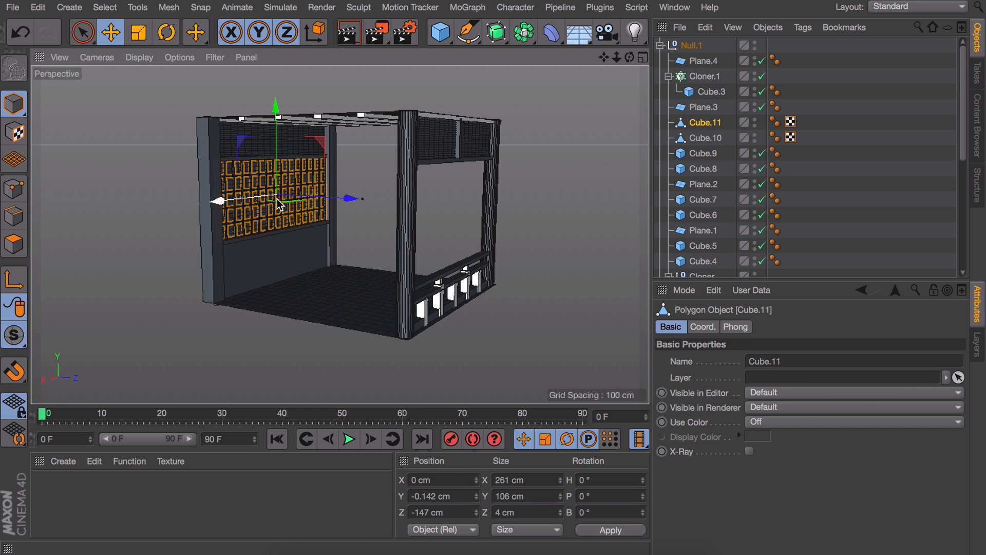
Step: Remove the lattice panel and rotate a thin cube bar upright, positioning it in the window opening
left_click(702, 107)
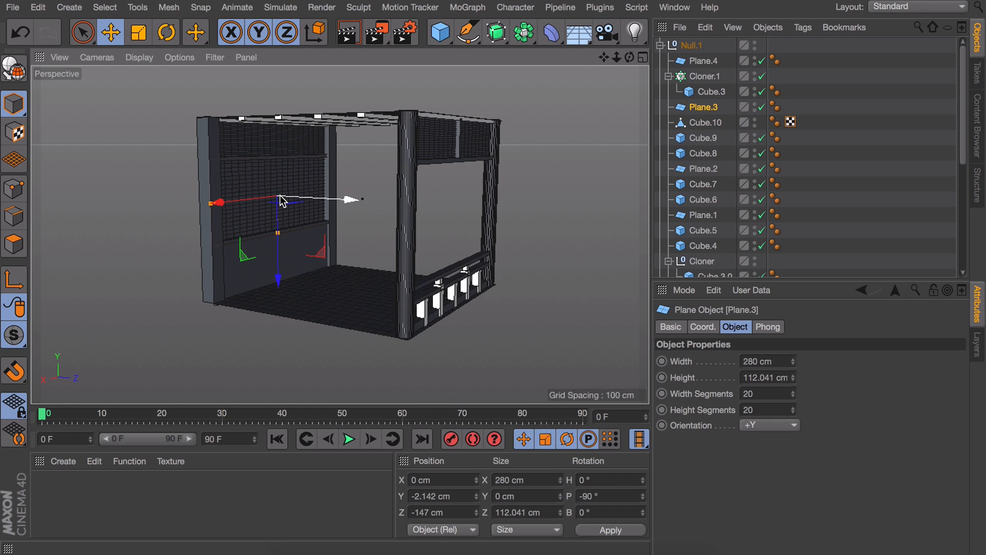
left_click(707, 122)
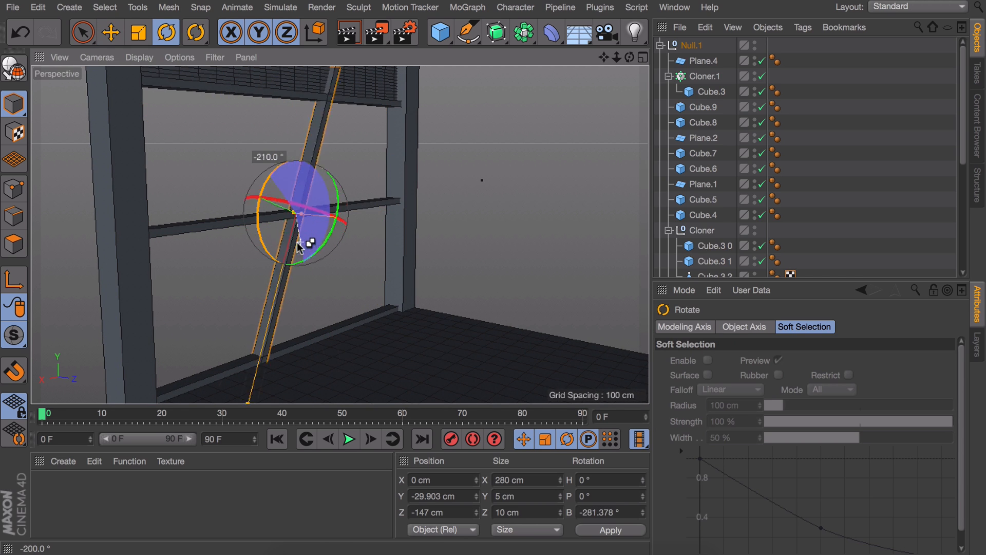
left_click_drag(295, 246, 330, 236)
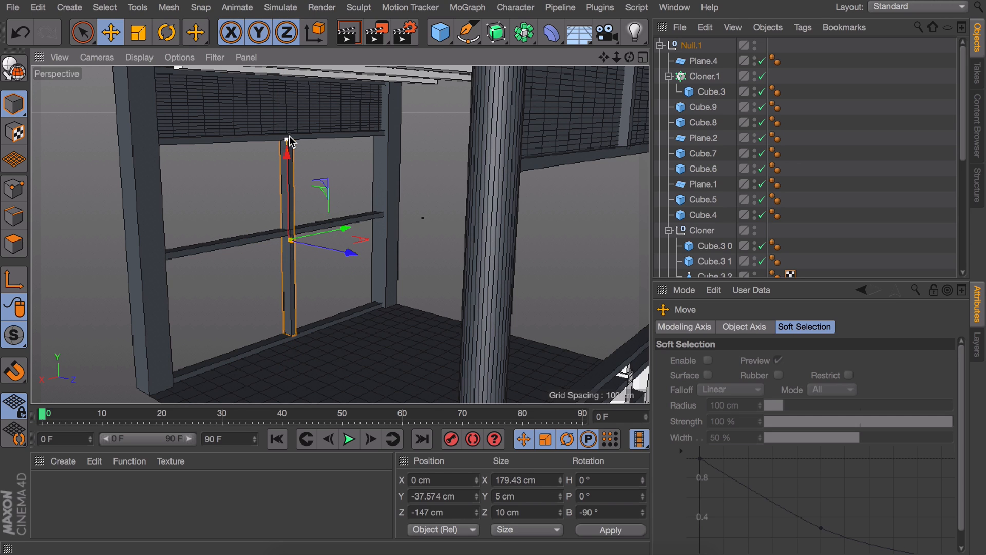
left_click_drag(291, 142, 291, 246)
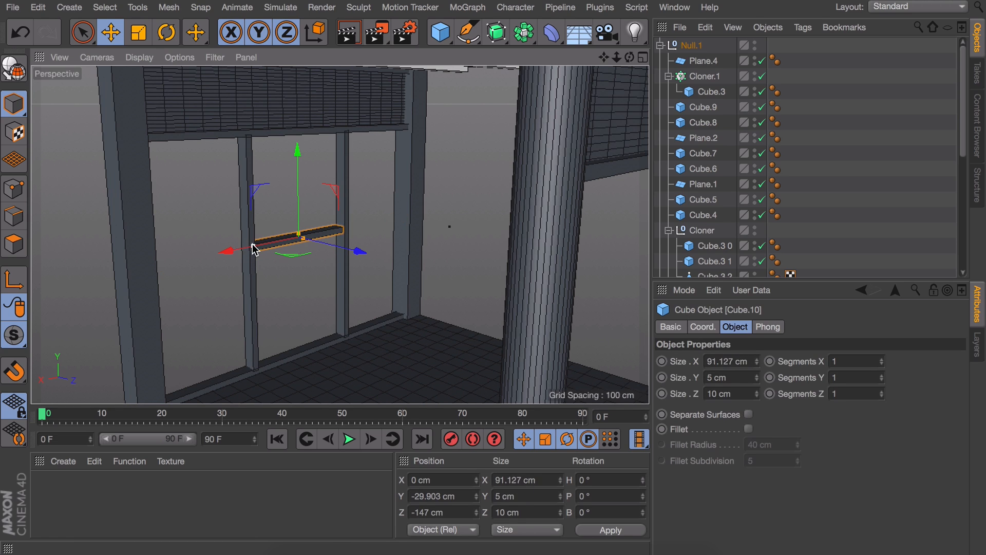
Step: Move the short horizontal crossbar into place between the two upright bars
left_click_drag(227, 251, 116, 277)
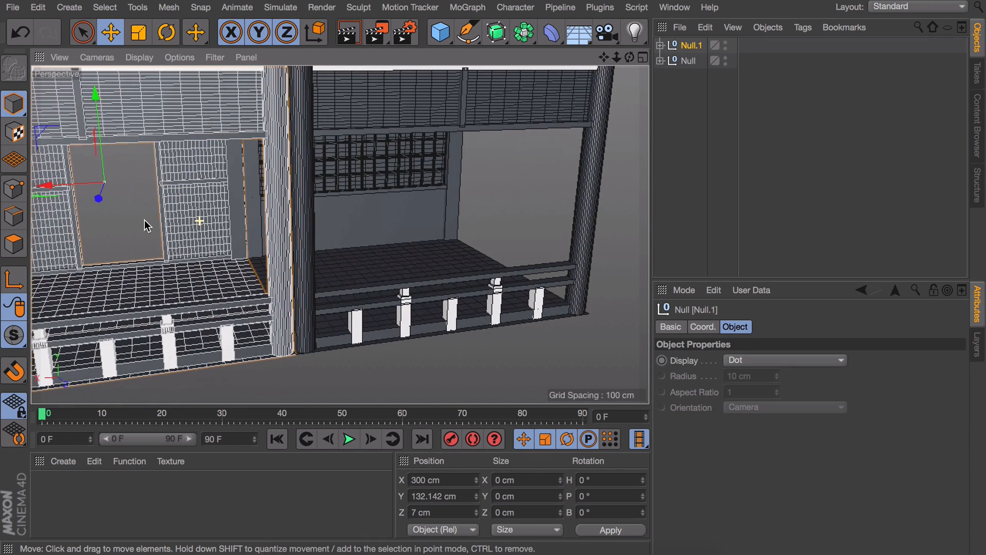
Step: Orbit the view to check both corridor sections standing side by side
left_click_drag(75, 189, 56, 189)
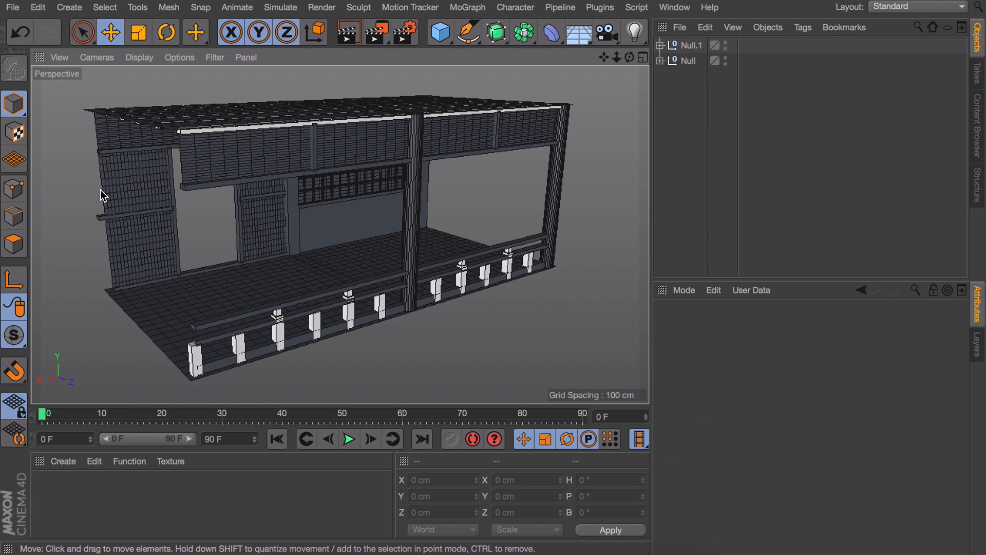
mouse_move(573, 190)
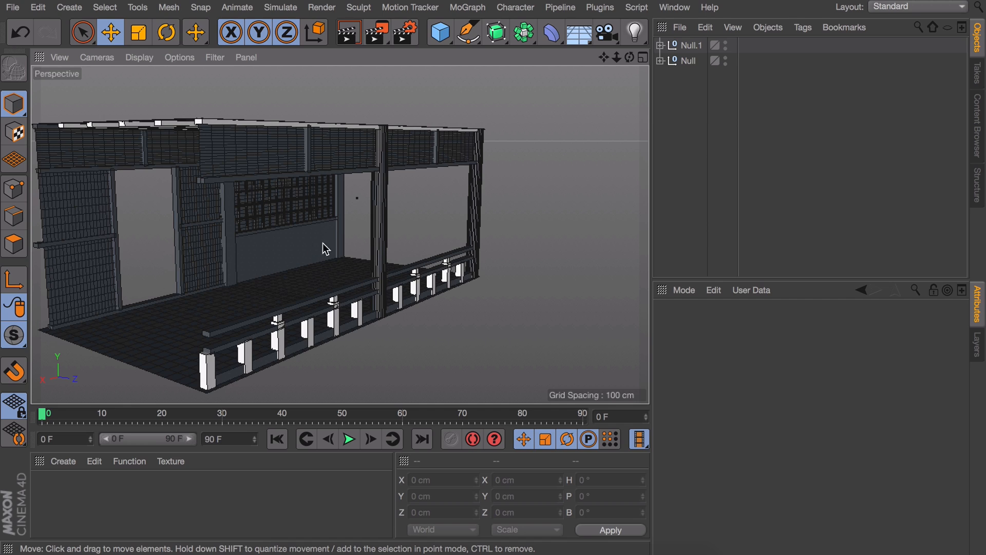
mouse_move(344, 245)
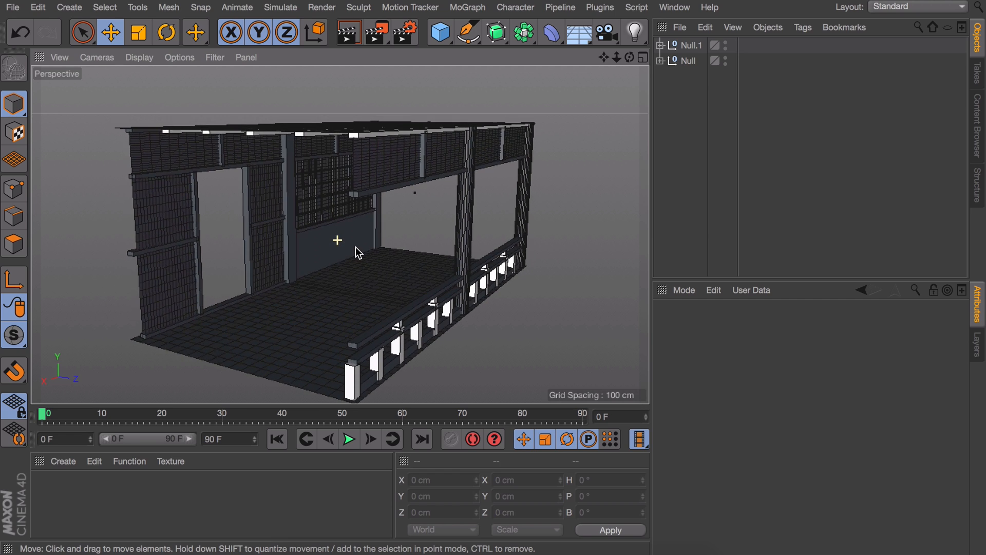
Step: Arrange the editable cylinders as four closely spaced legs in the new scene
left_click_drag(356, 252, 443, 249)
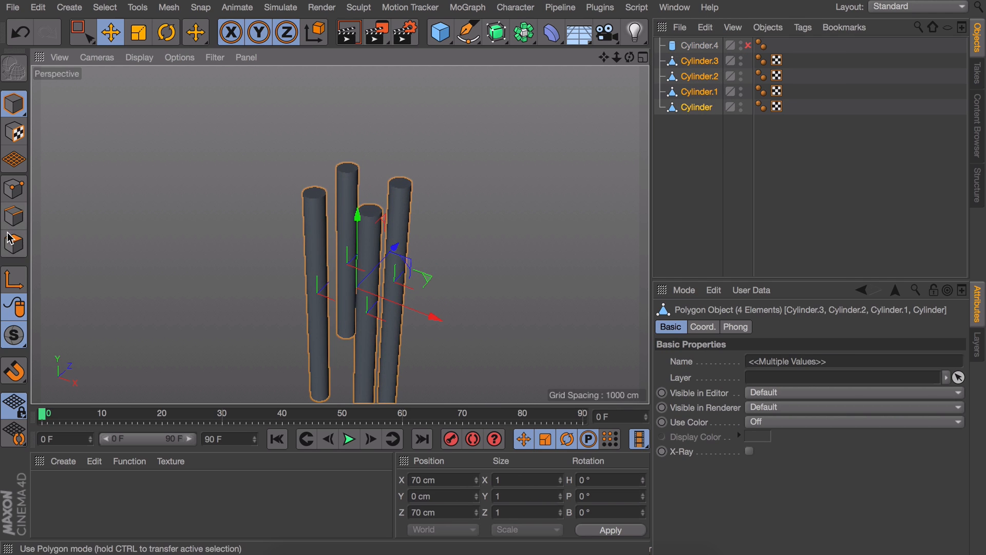
Step: In polygon mode, lengthen the thin central post upward above the discs
left_click(87, 31)
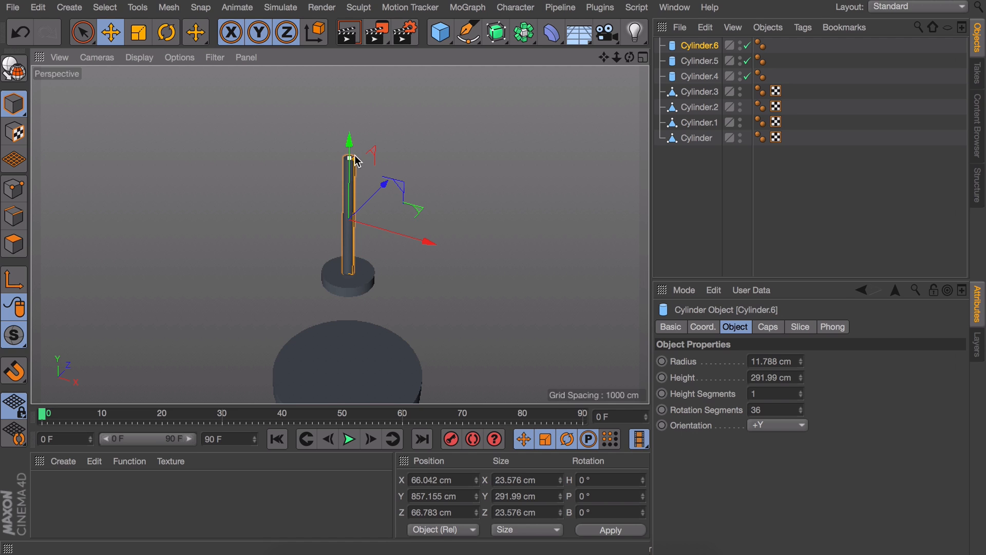
left_click_drag(357, 159, 349, 162)
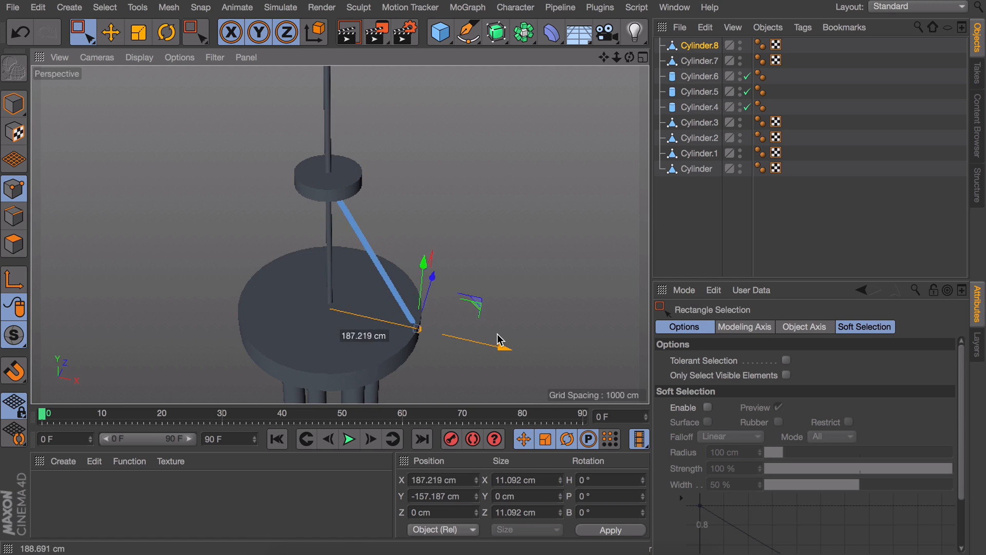
Step: Make rotated copies of the slanted strut around the central post
left_click(698, 61)
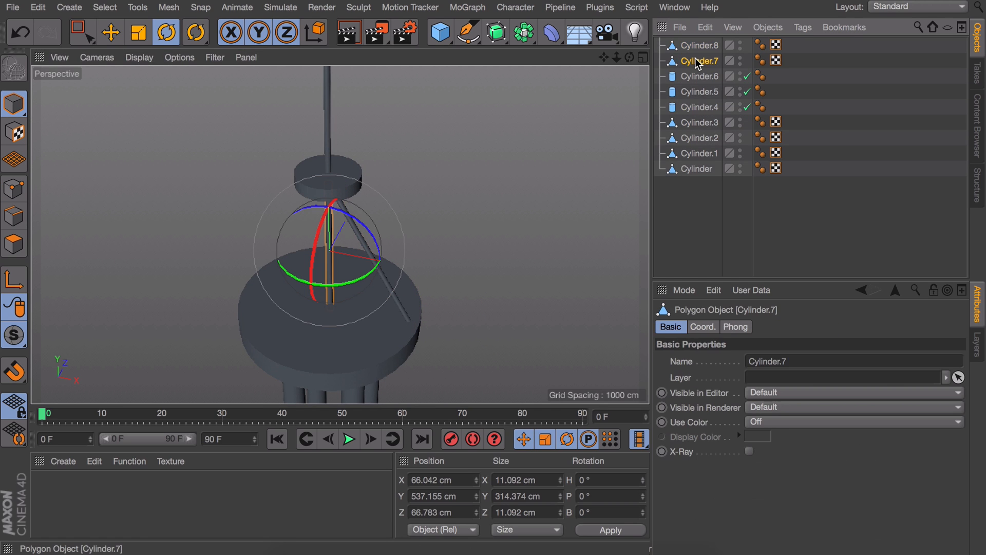
left_click_drag(333, 252, 468, 249)
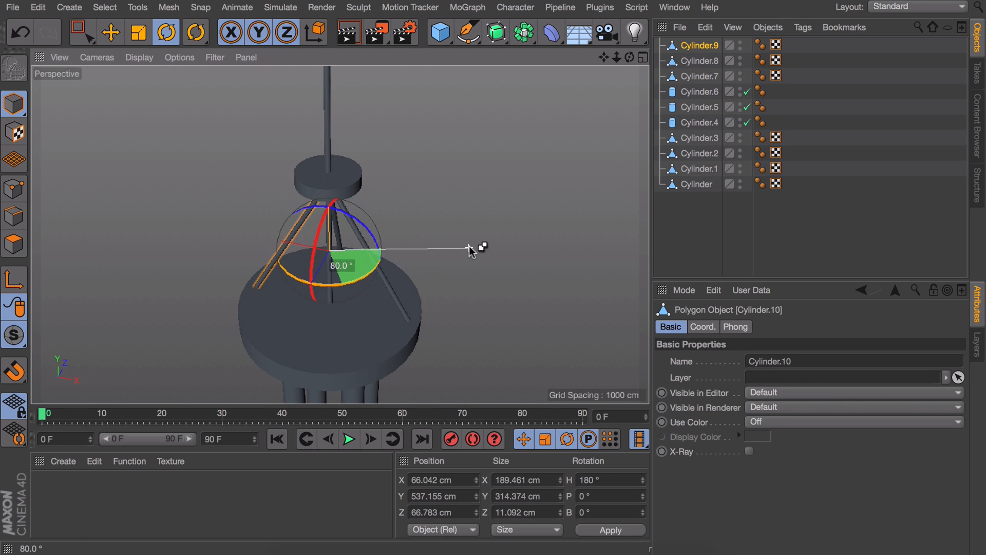
left_click_drag(469, 250, 524, 187)
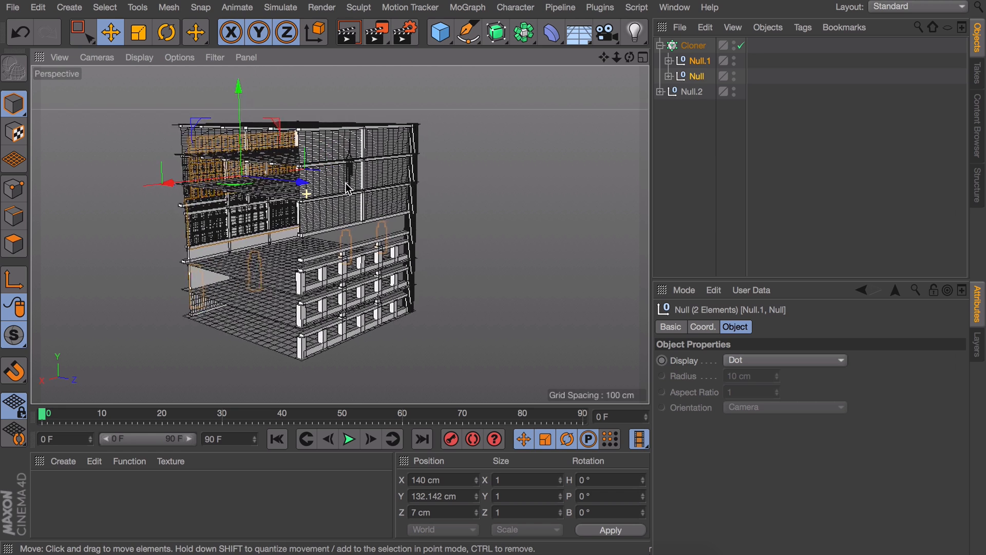
Step: Raise the Cloner's linear count to 7 so the corridor segment repeats in a long row
left_click(694, 45)
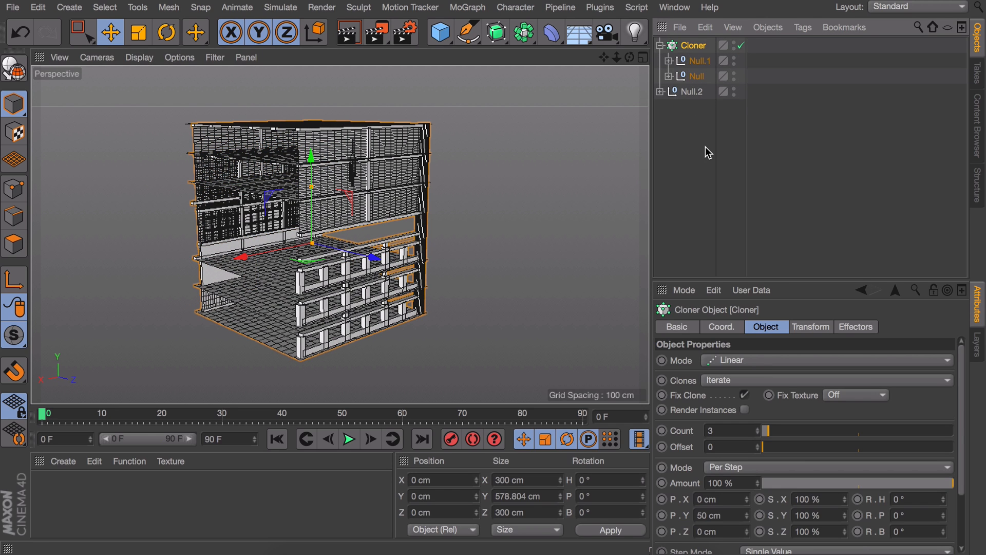
left_click_drag(755, 430, 786, 430)
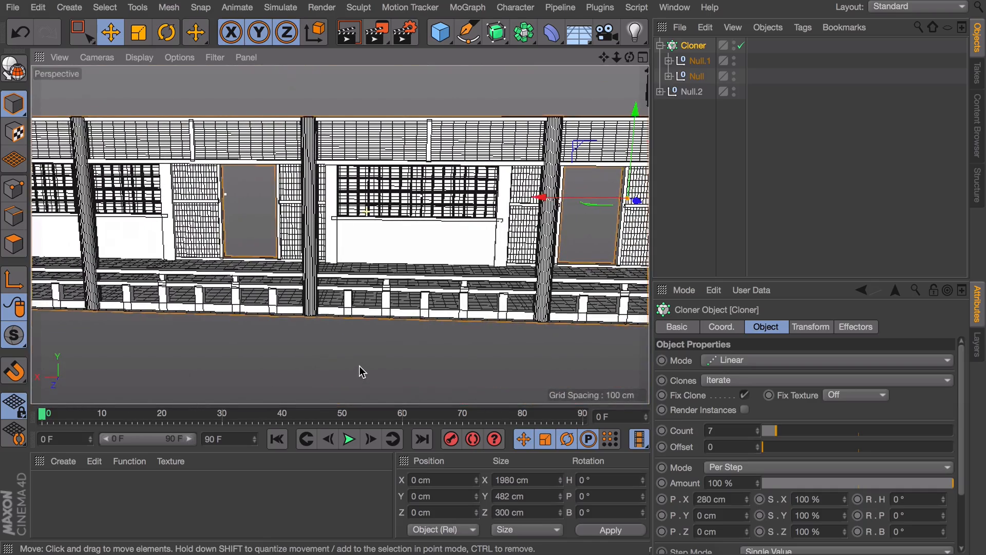
left_click_drag(361, 370, 384, 239)
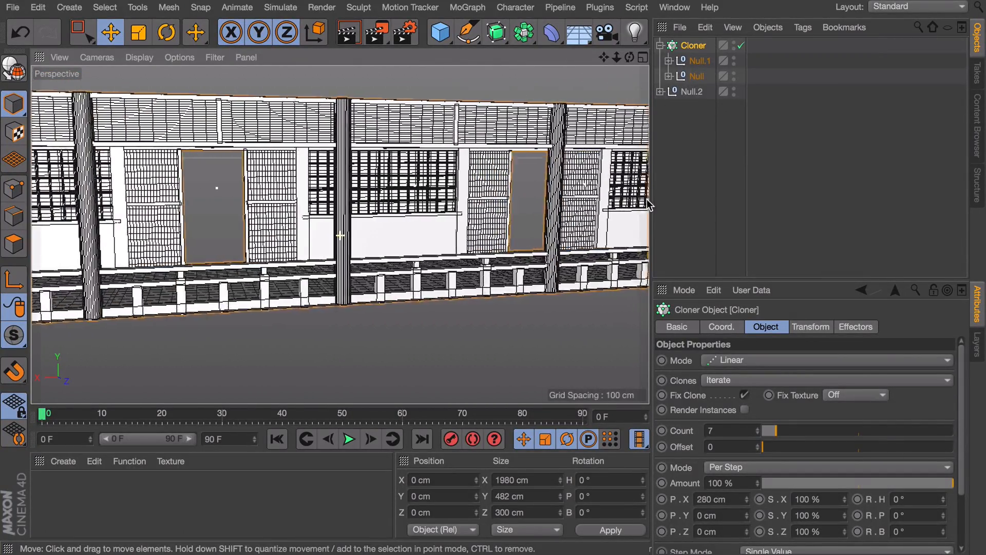
Step: Disable the cloner to rearrange the section and lantern groups under it, then re-enable it
left_click(697, 61)
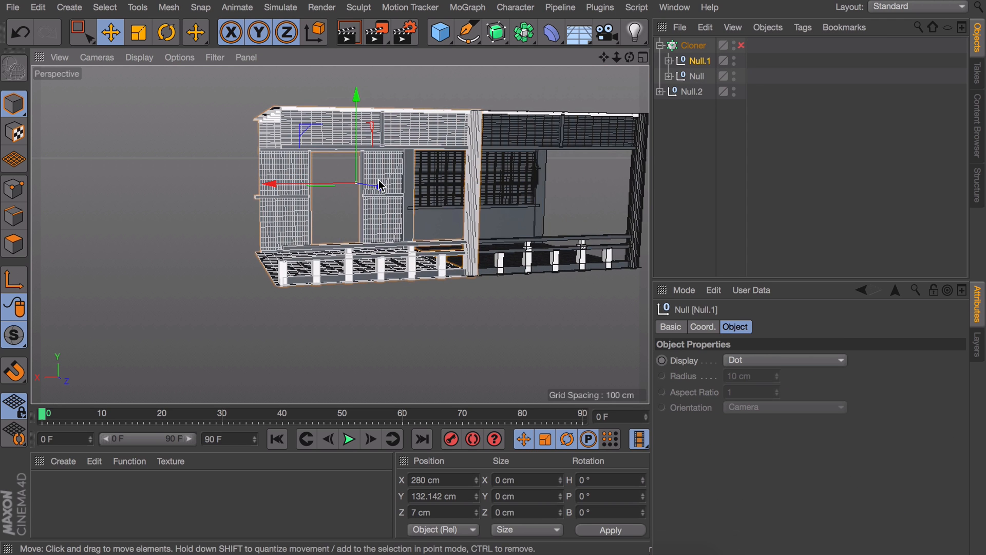
left_click(695, 76)
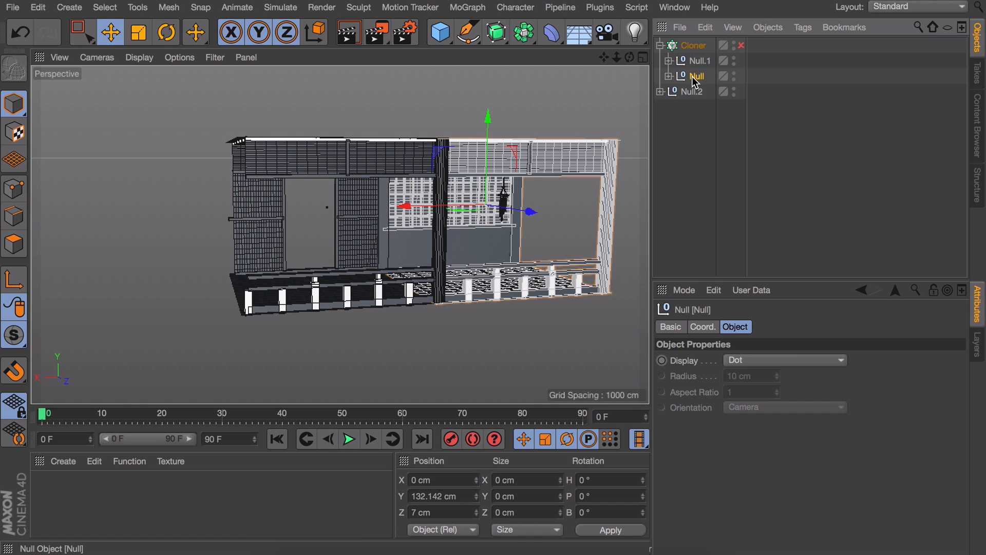
left_click(696, 76)
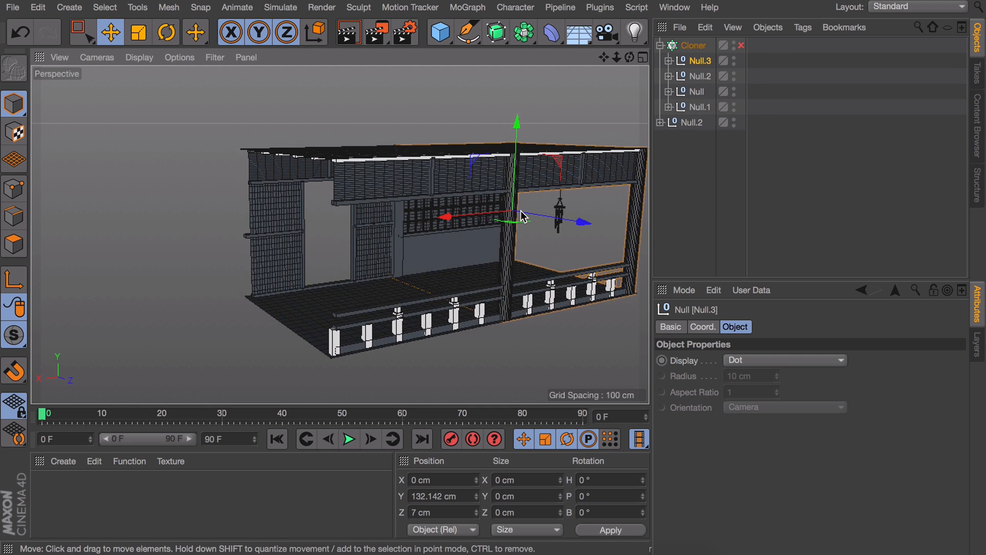
left_click(691, 122)
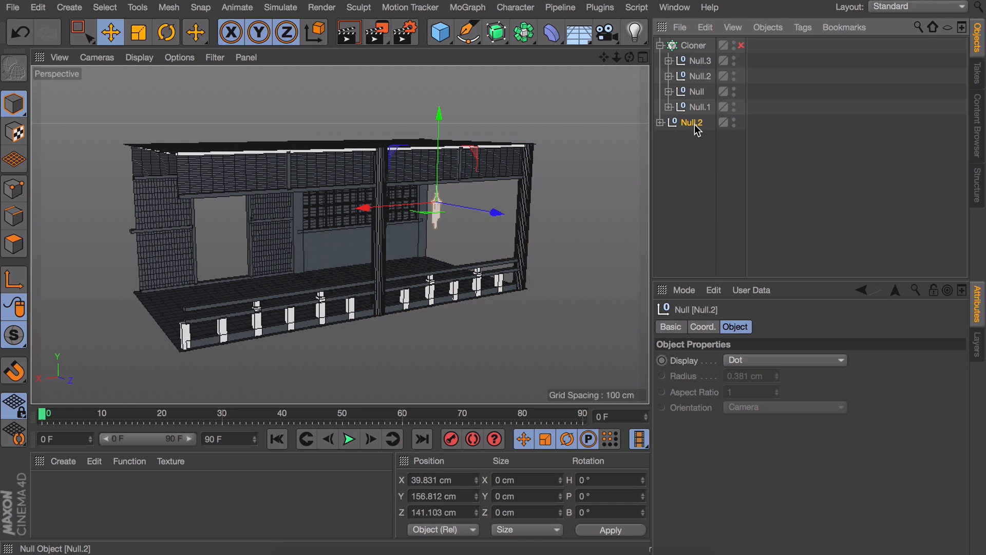
left_click(671, 61)
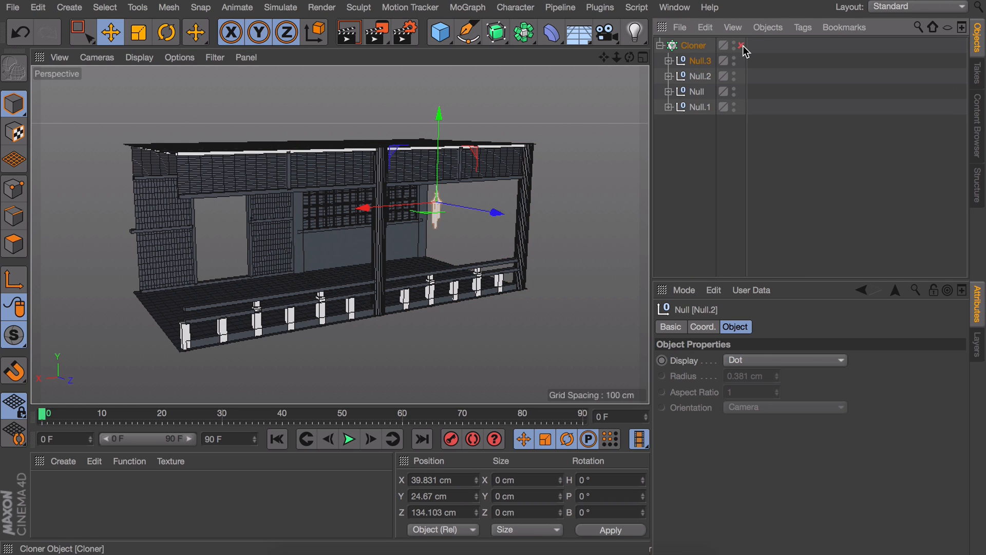
left_click(738, 45)
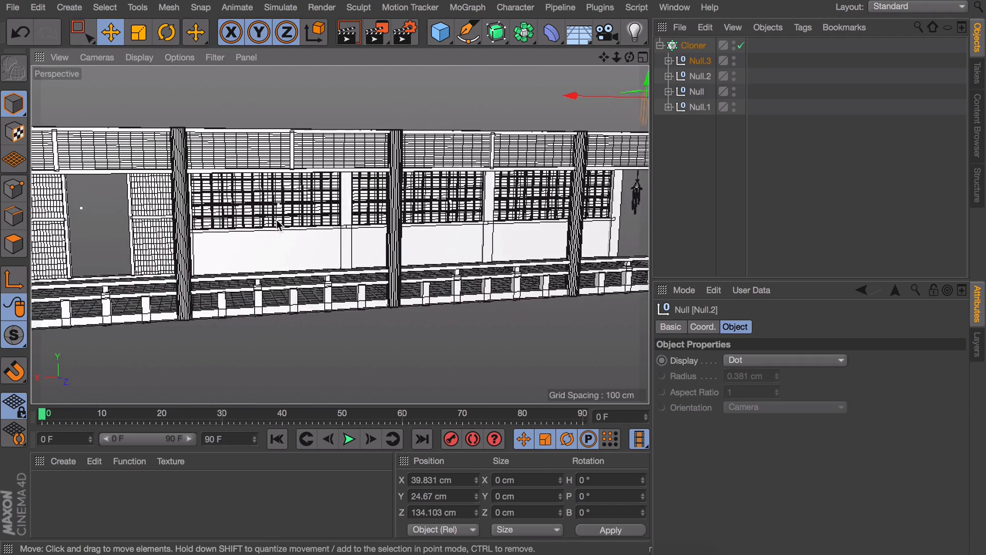
left_click(694, 45)
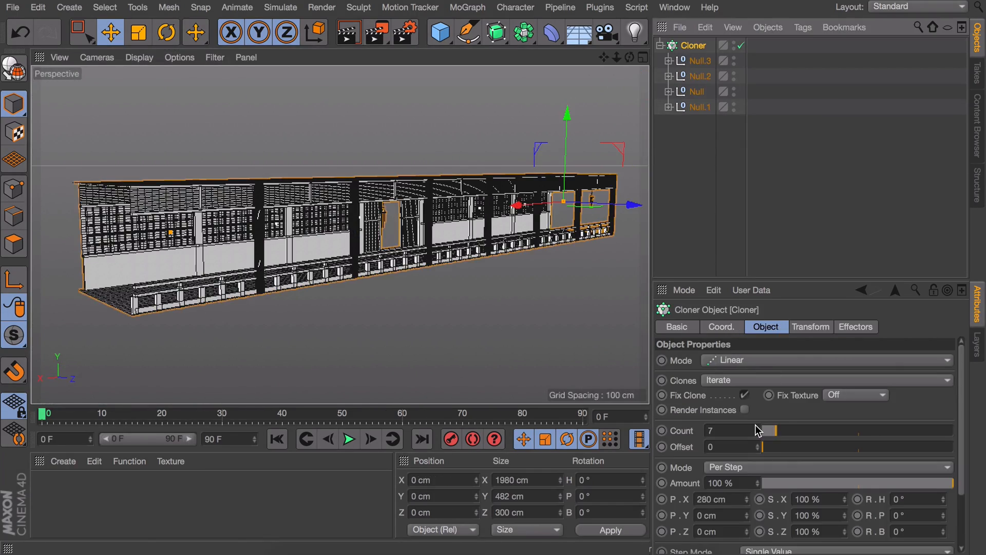
Step: Move the view inside the corridor to look down its length, then reach for render settings
left_click_drag(764, 431, 782, 430)
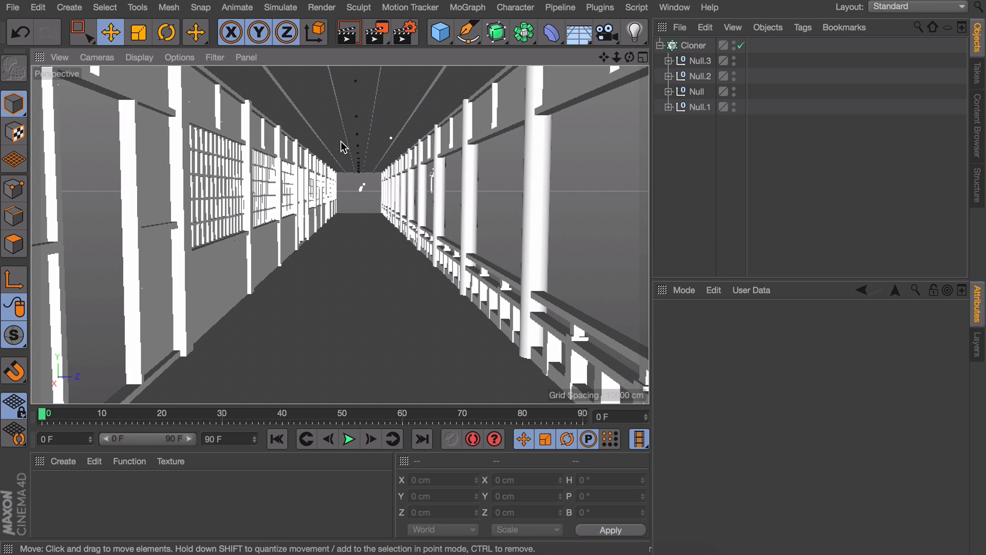
mouse_move(168, 158)
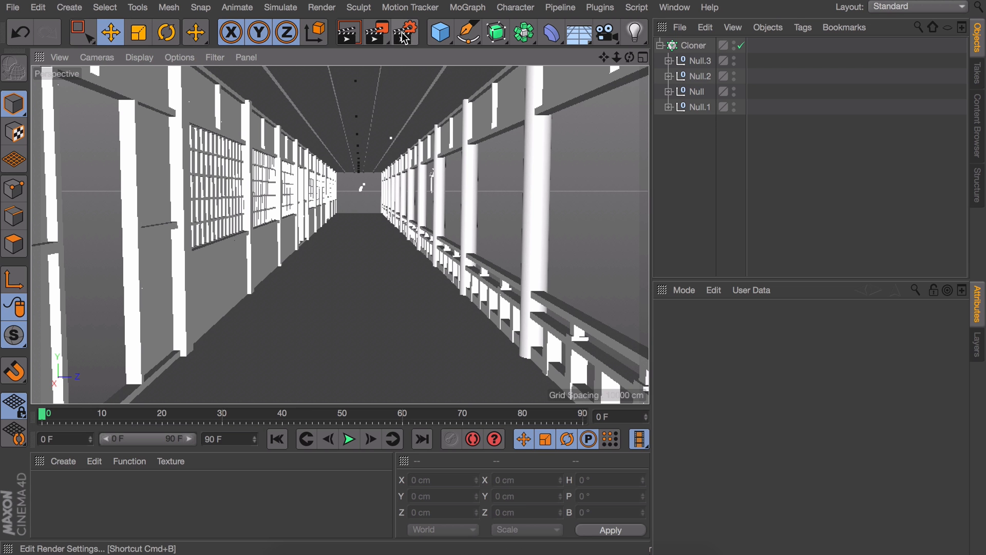
left_click(403, 30)
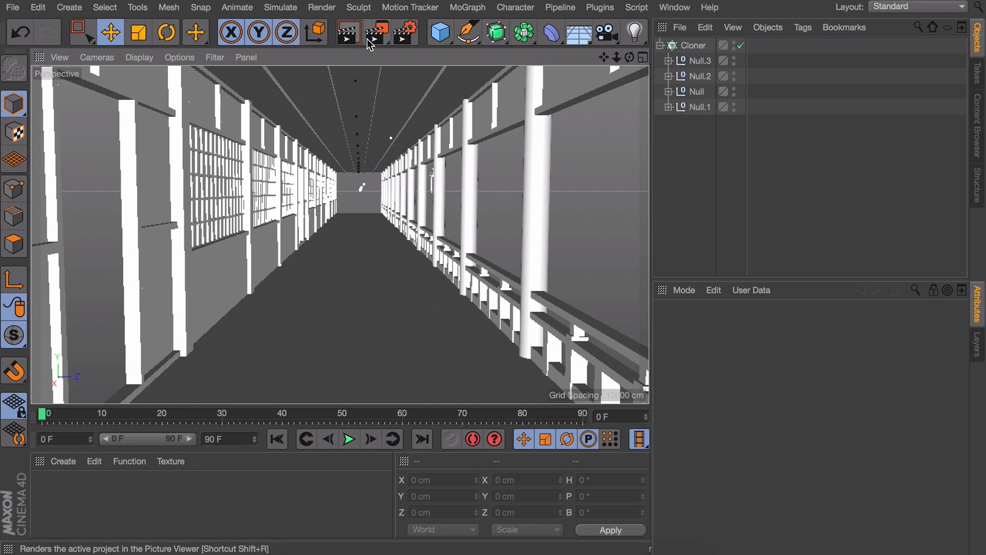
left_click(350, 30)
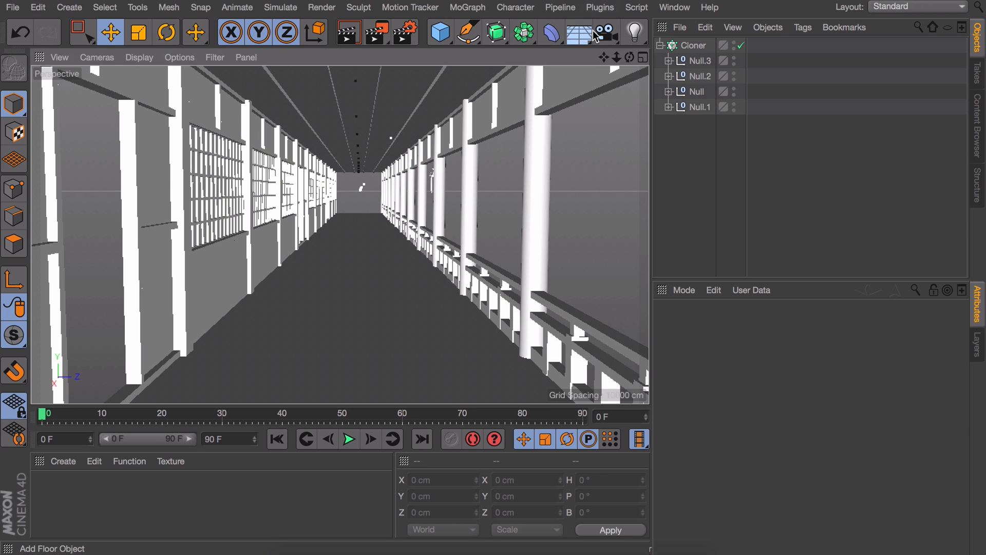
left_click(630, 30)
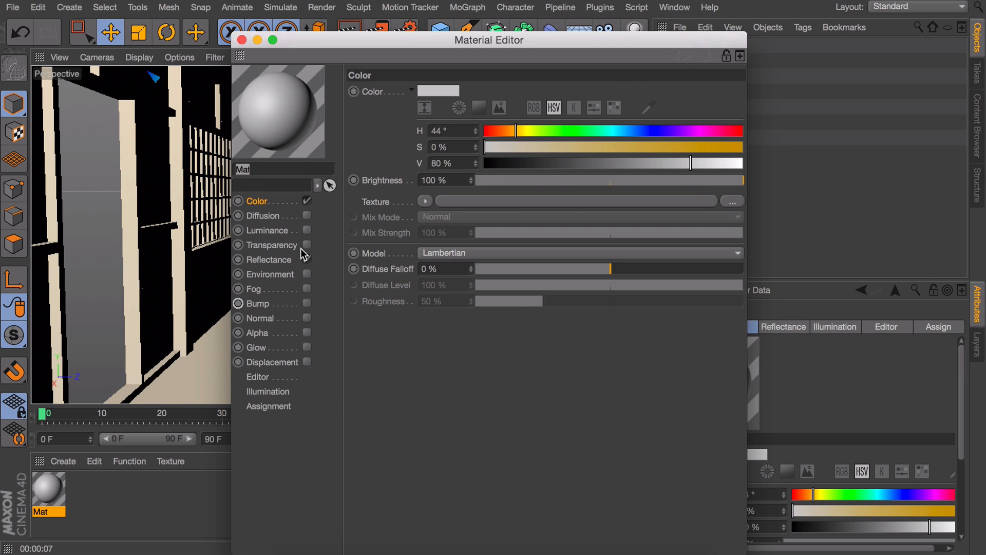
mouse_move(307, 250)
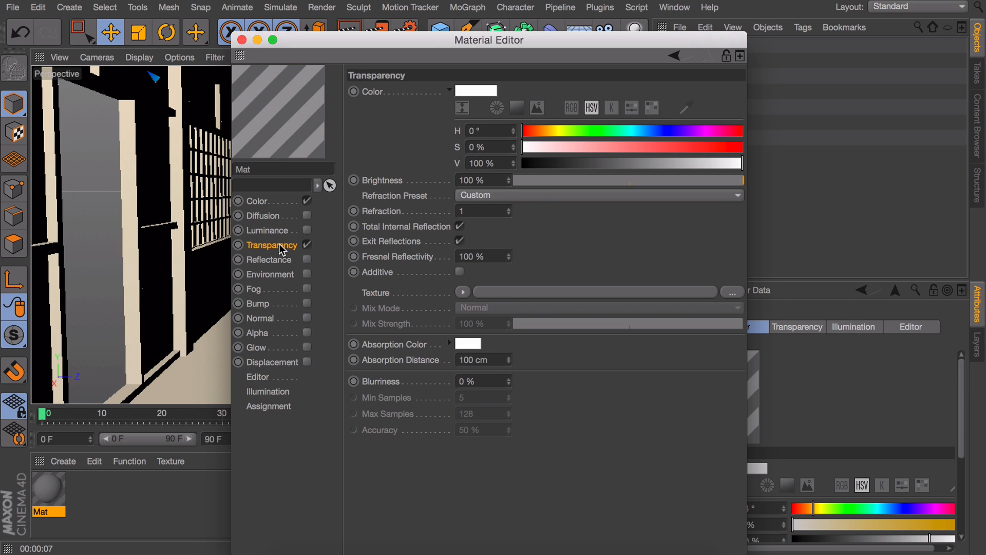
Step: Adjust the Mat material's transparency setting in the Material Editor
left_click_drag(740, 180, 684, 180)
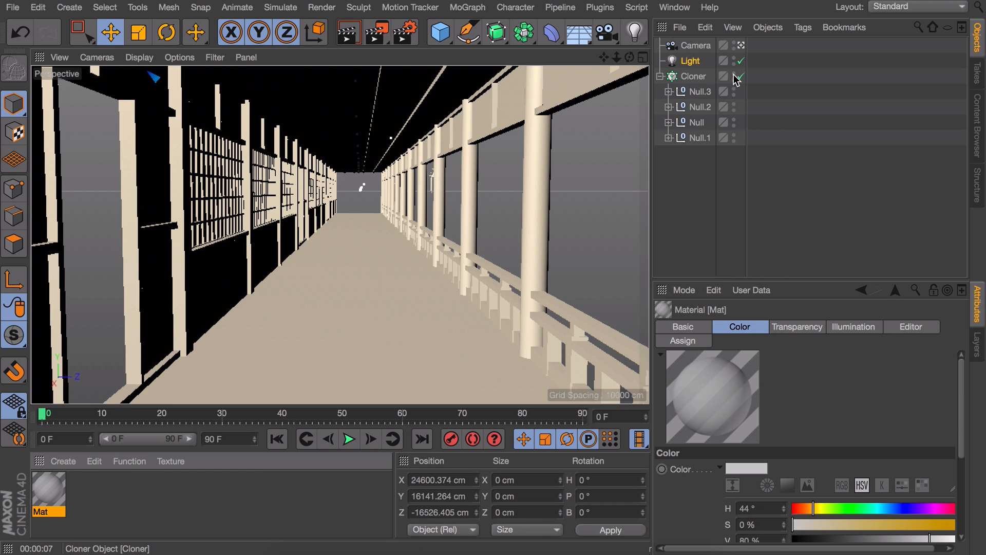
Step: Disable the Cloner so only a single corridor segment remains
left_click(741, 76)
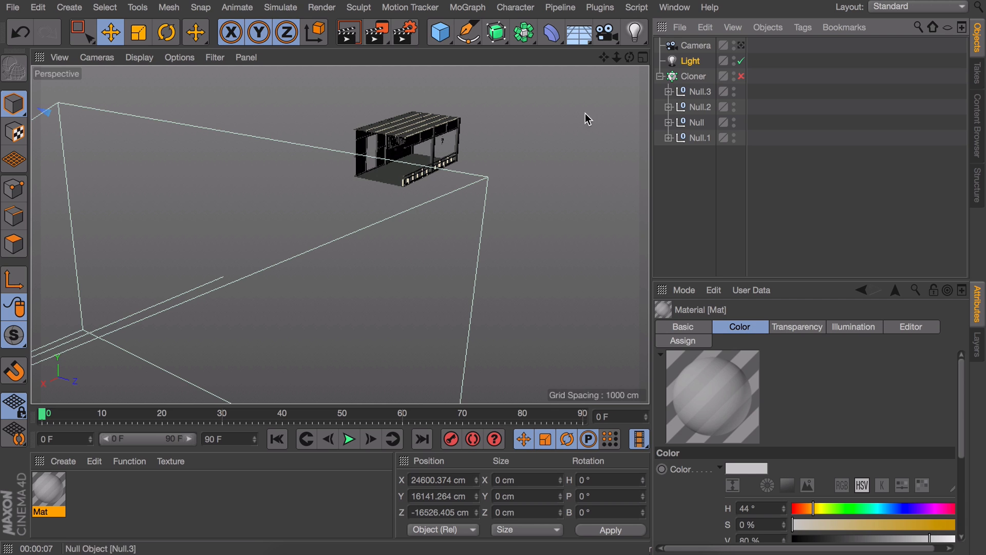
left_click(702, 91)
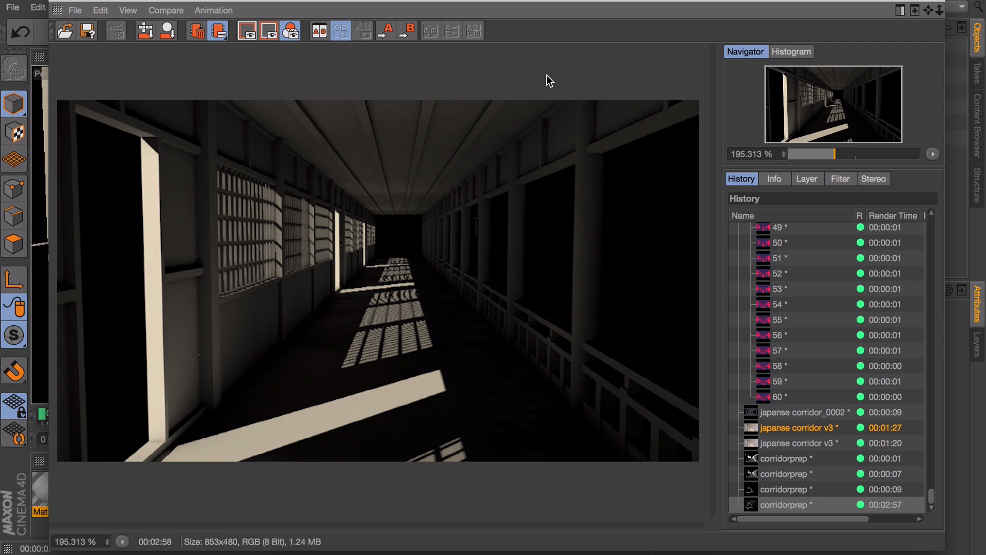
mouse_move(651, 220)
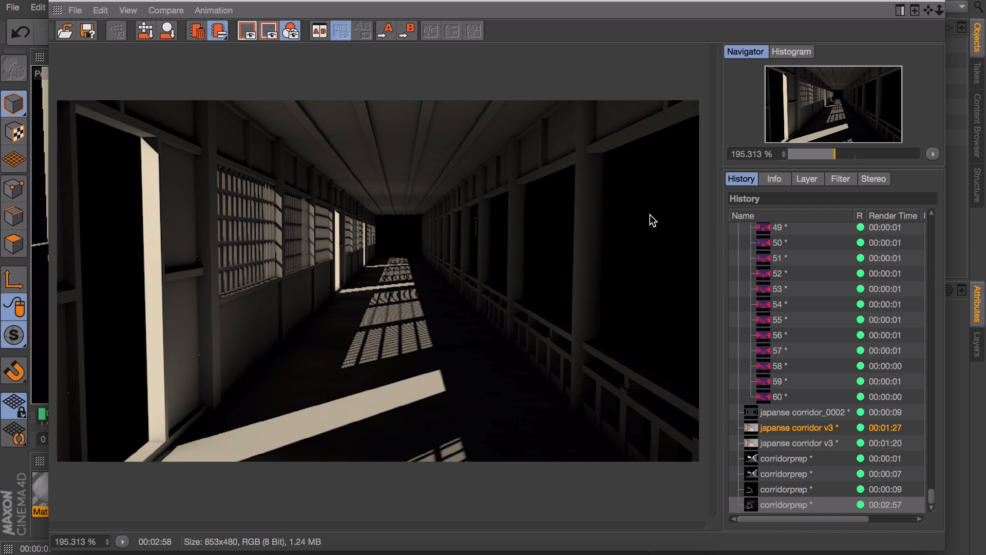
mouse_move(295, 74)
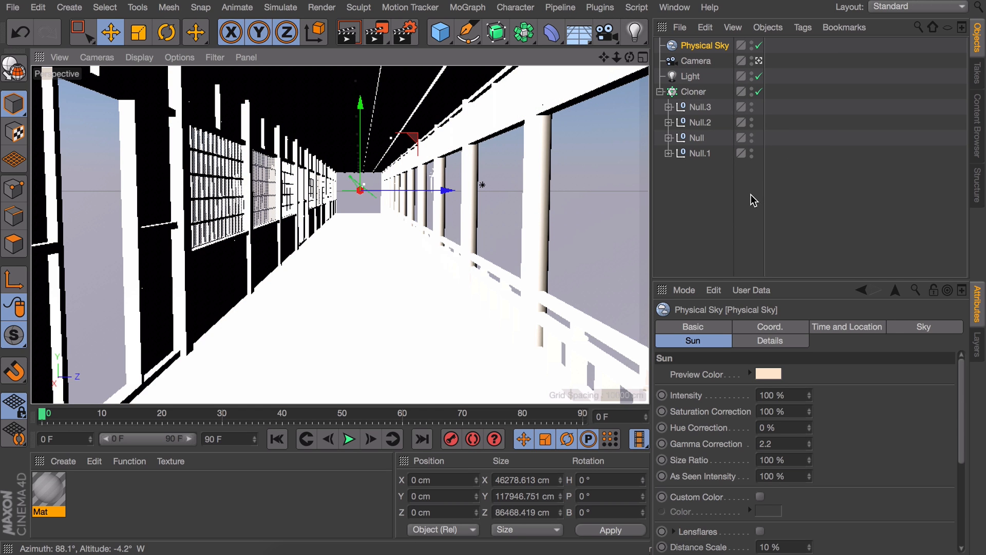
Step: Add a Physical Sky, rotate it about 23.5 degrees and show its time and location settings
left_click(847, 327)
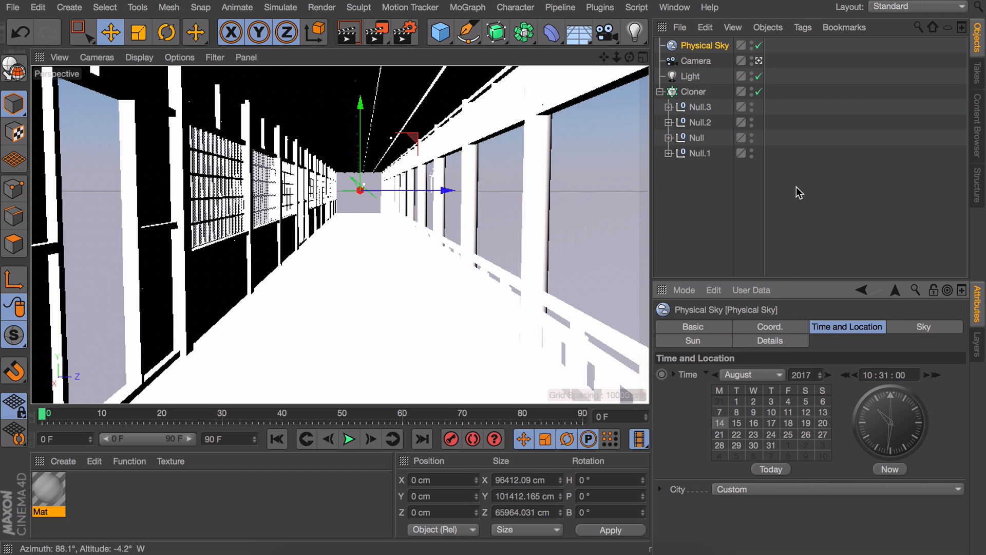
mouse_move(718, 63)
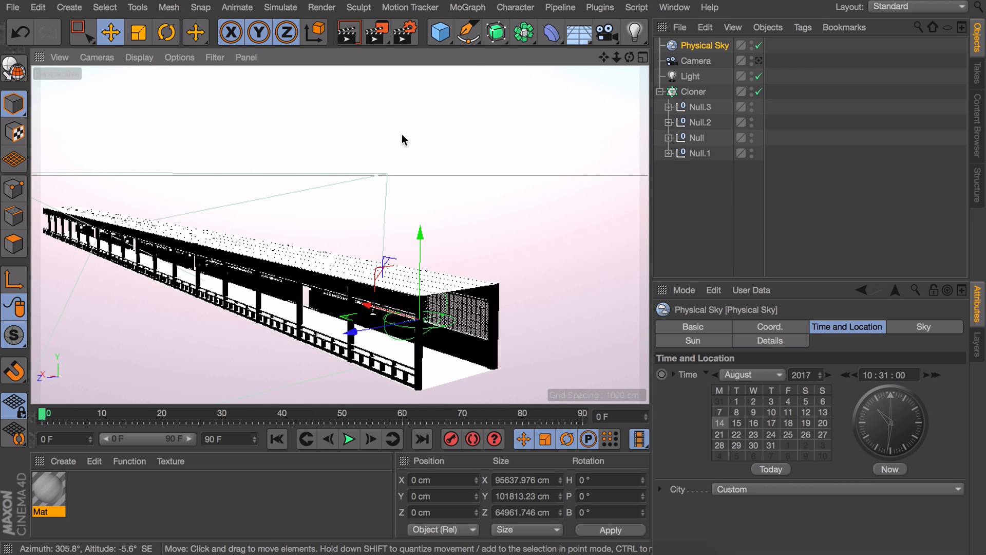
mouse_move(360, 289)
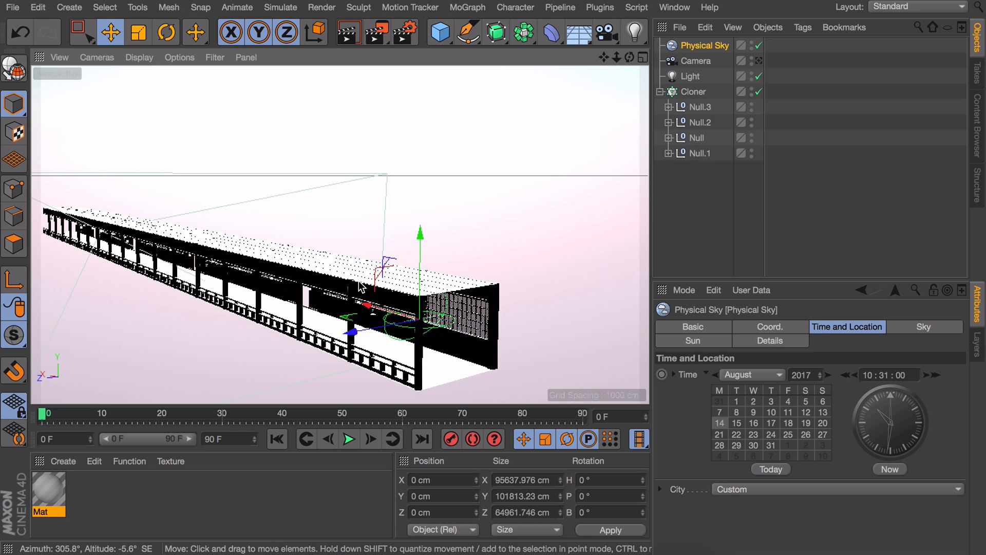
left_click(167, 32)
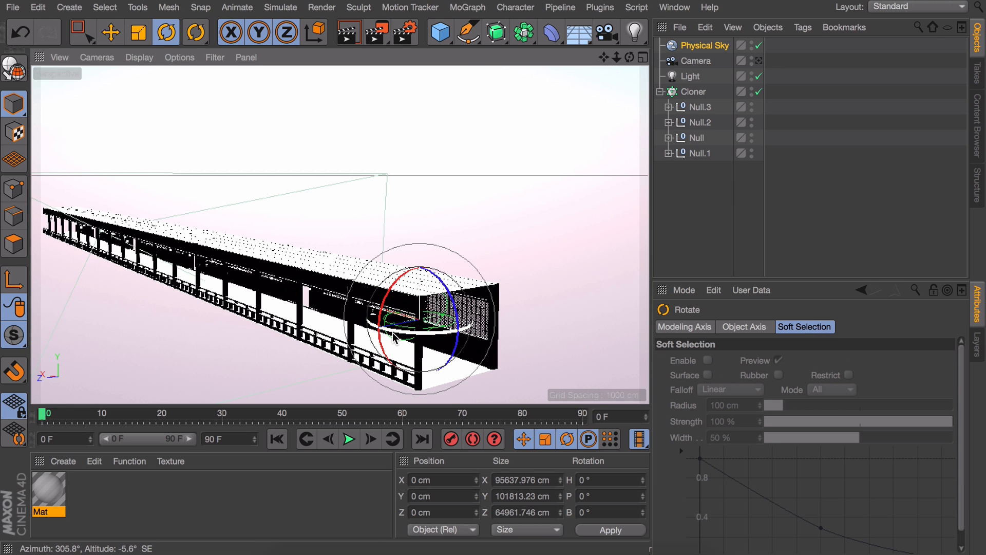
left_click_drag(402, 321, 421, 331)
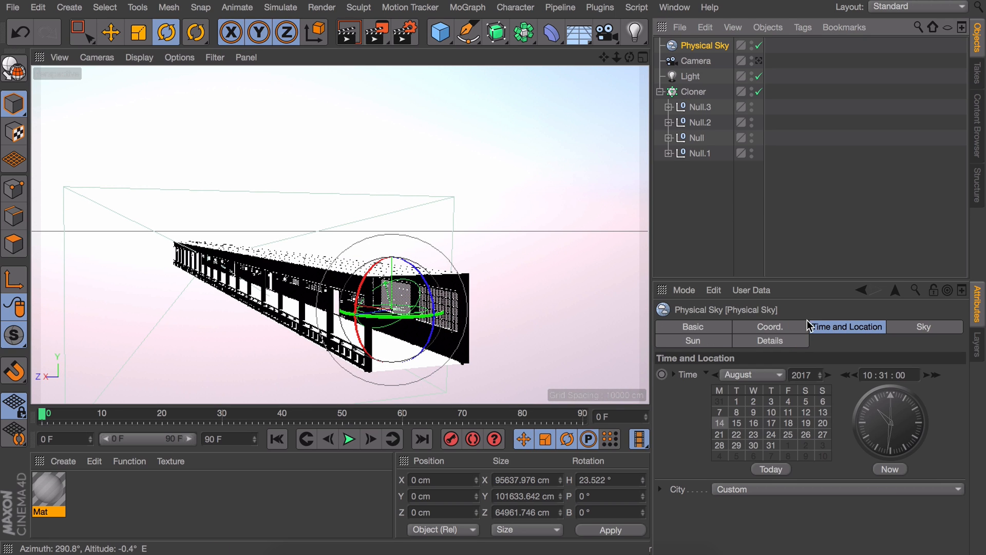
left_click(692, 341)
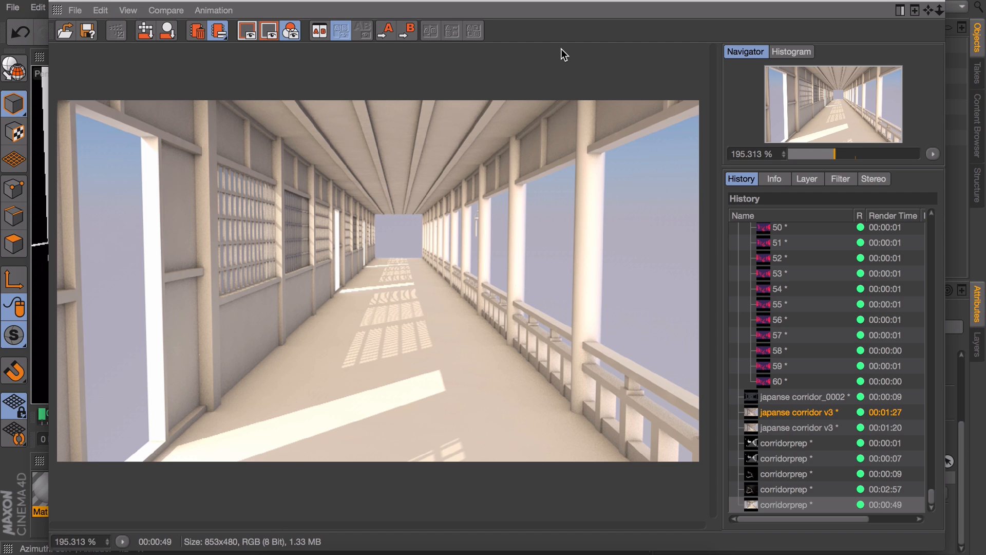
Step: Render the brightly lit corridor to the Picture Viewer
left_click(795, 489)
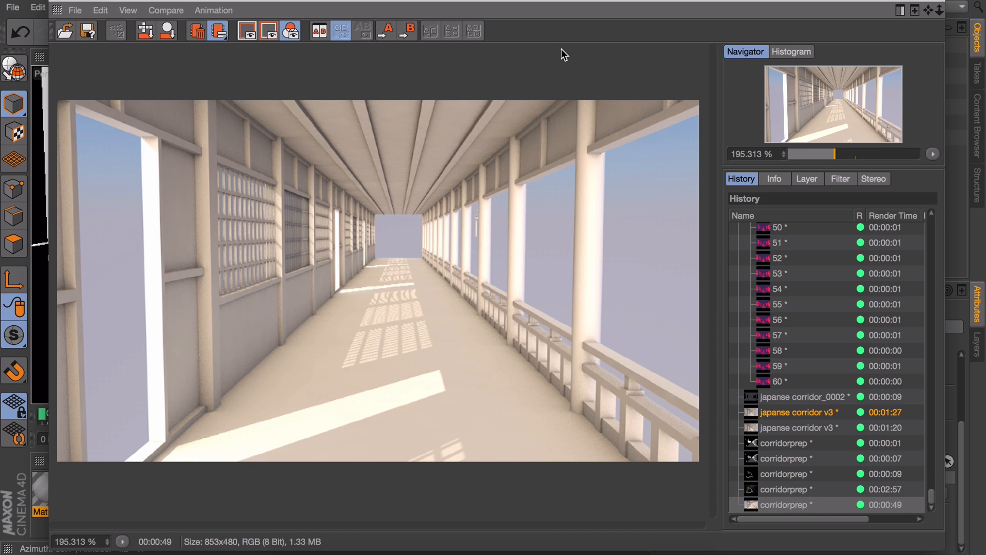
mouse_move(542, 47)
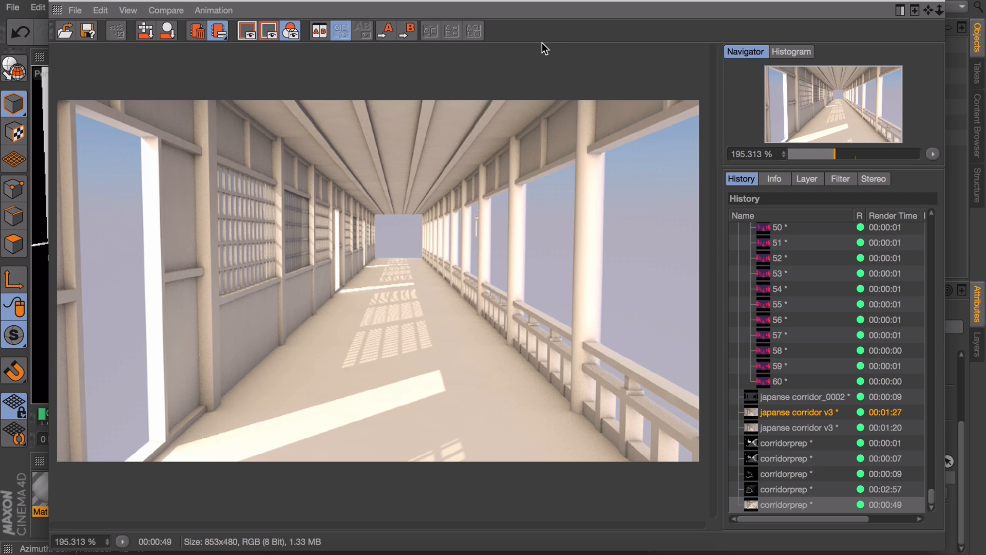
mouse_move(335, 226)
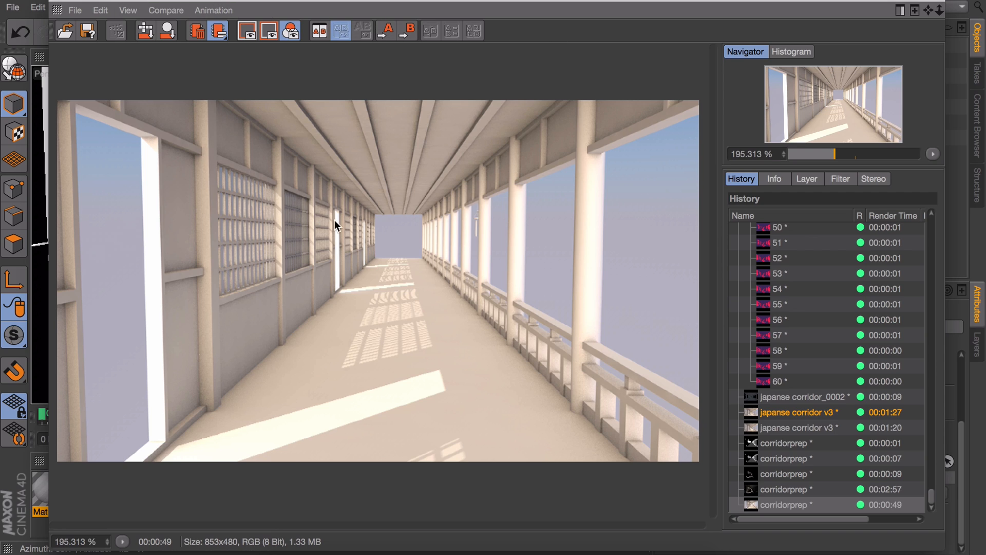
mouse_move(378, 237)
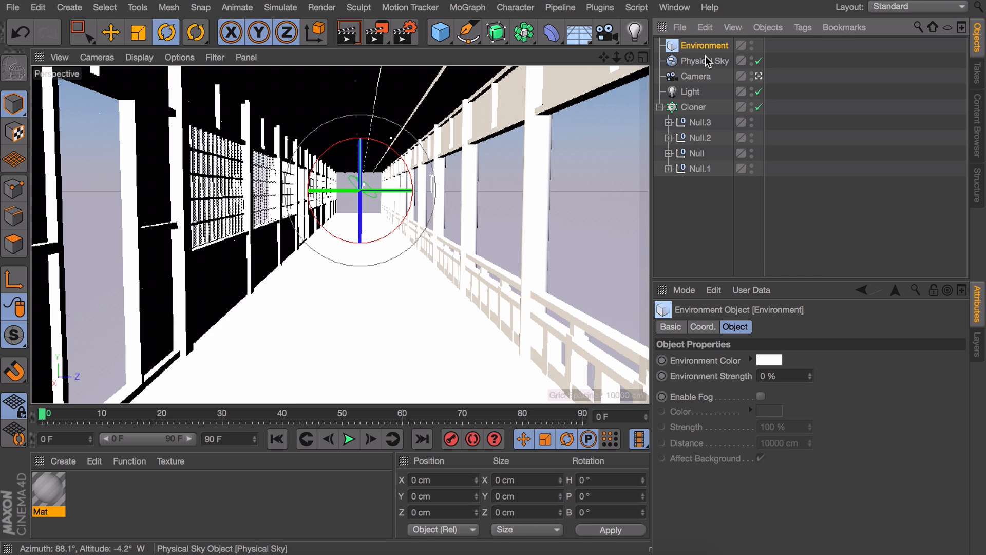
mouse_move(711, 65)
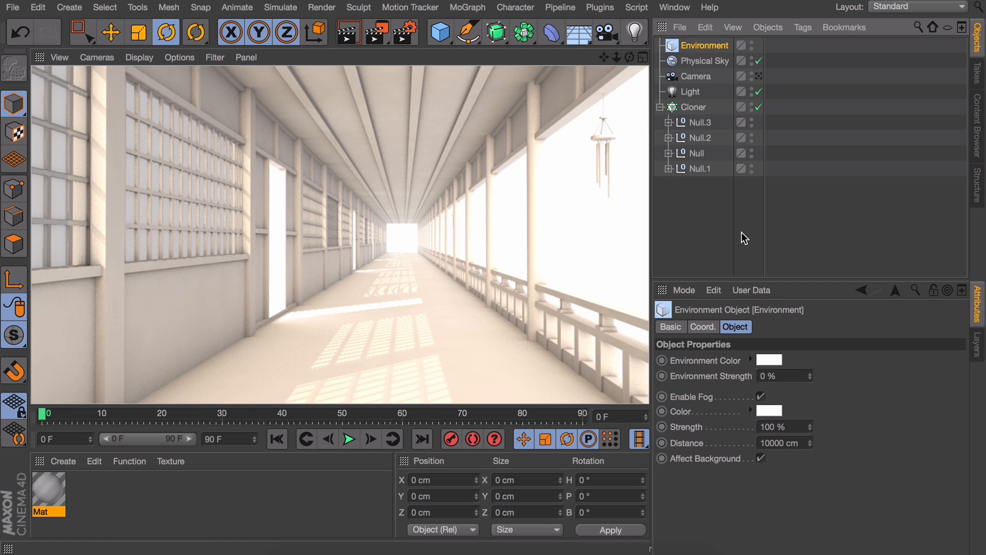
Step: Select the Physical Sky to show its sun properties
left_click(705, 61)
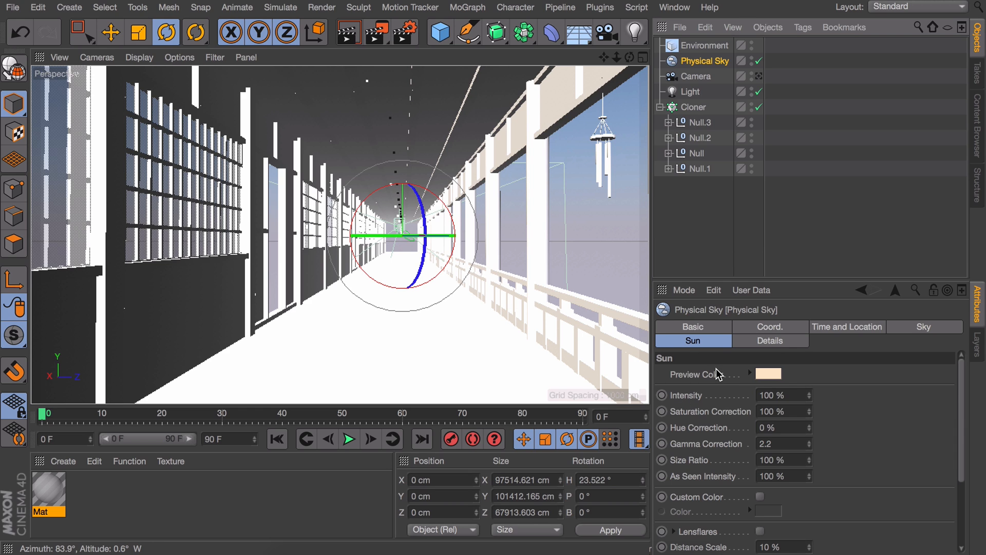
mouse_move(811, 401)
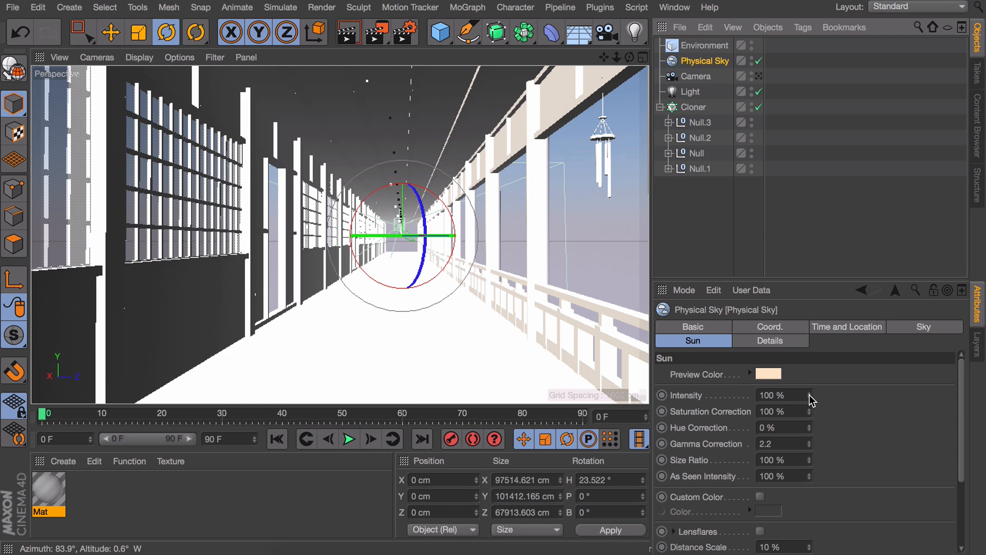